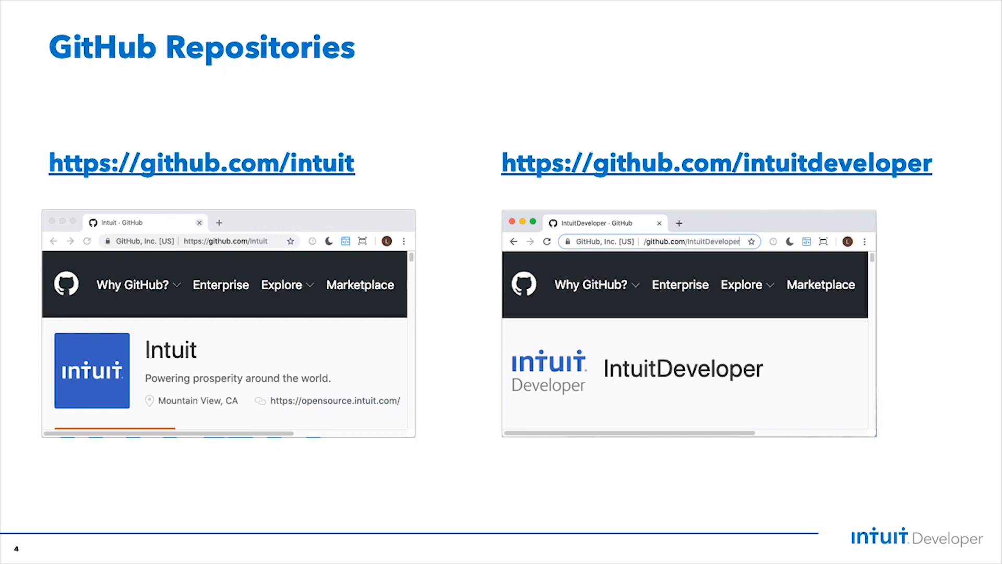
- Advance to slide 4, 'GitHub Repositories', listing the intuit and intuitdeveloper organisation addresses
key("Right")
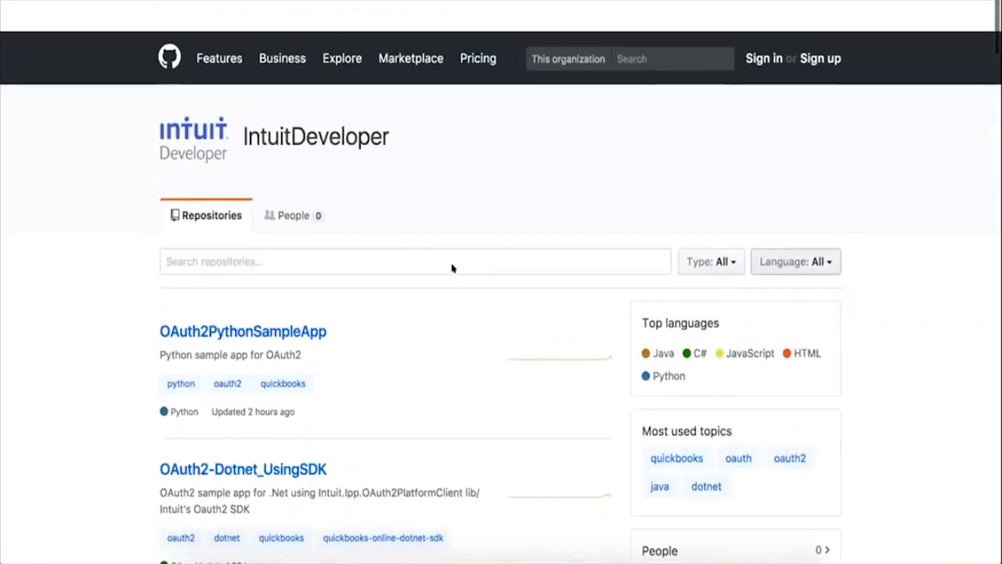
- Scroll the IntuitDeveloper repository list down to OAuth2-JavaWithSDK
scroll("down", 3)
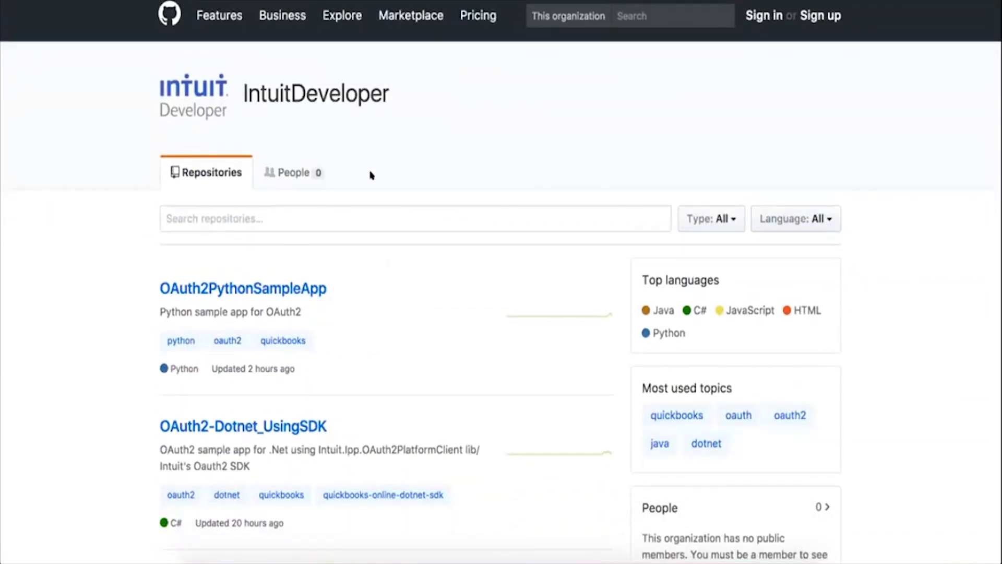
scroll("down", 3)
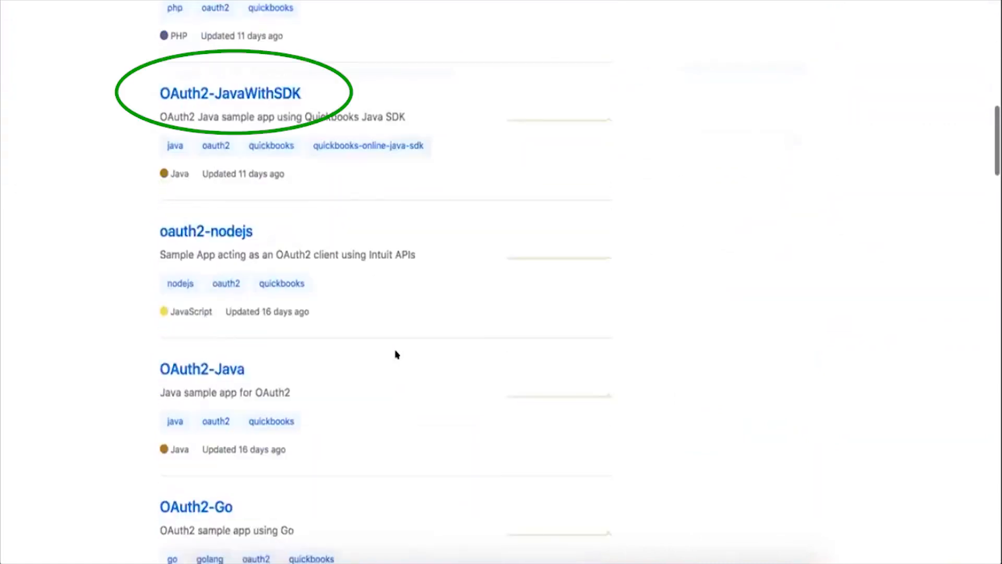
scroll("down", 3)
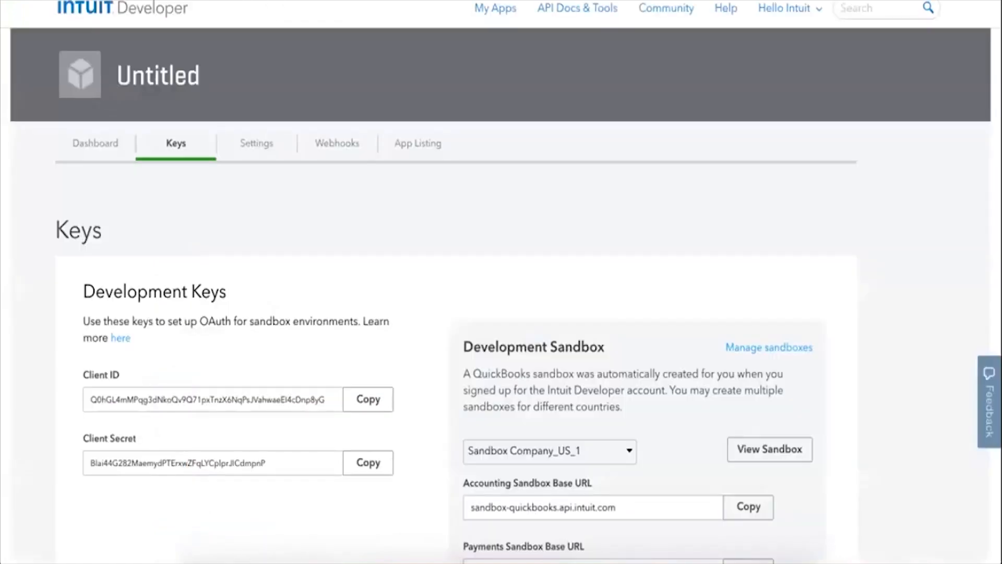
mouse_move(150, 340)
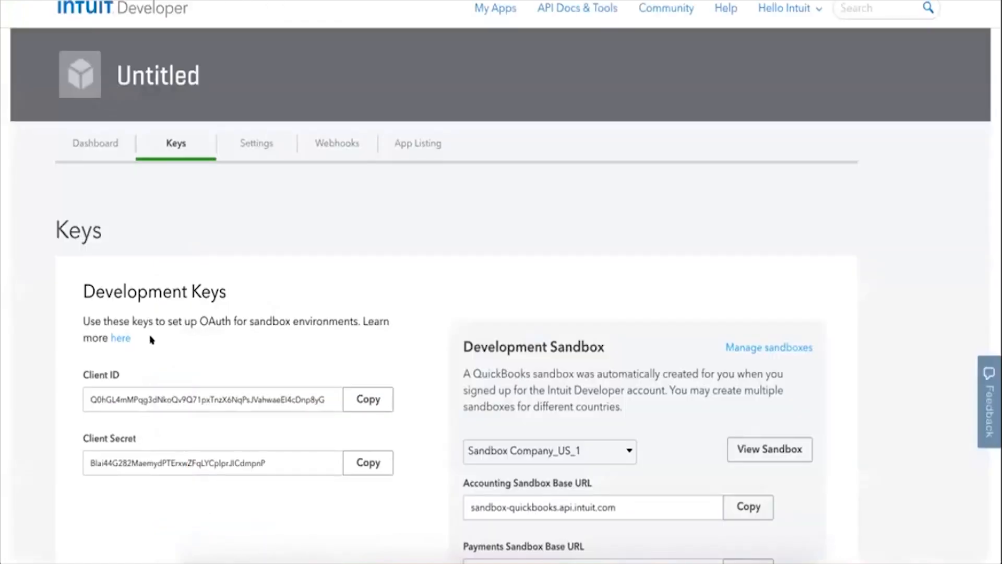
mouse_move(268, 295)
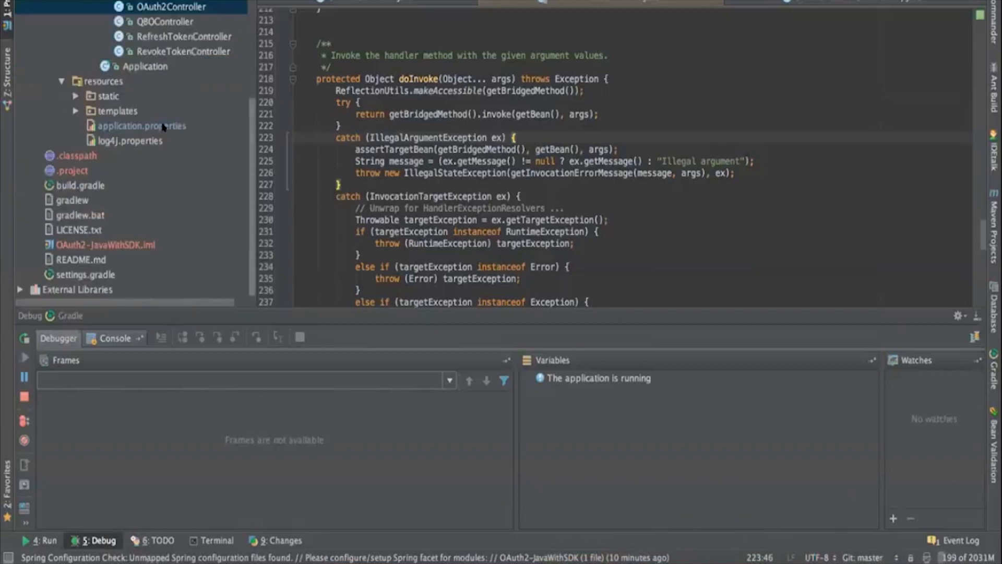
double_click(140, 125)
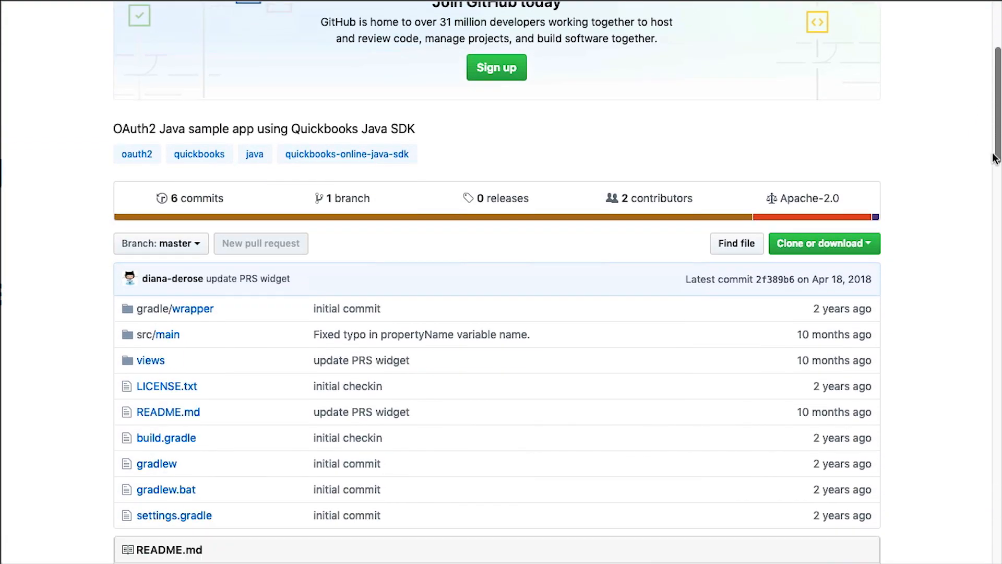
- Scroll the OAuth2-JavaWithSDK README to First Use Instructions and the gradle bootRun steps
scroll("down", 3)
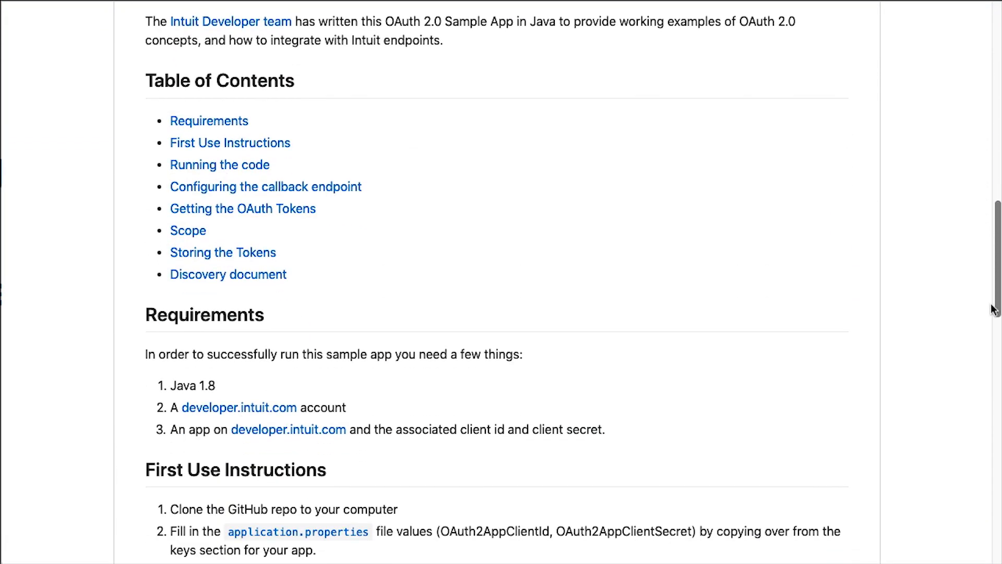
scroll("down", 3)
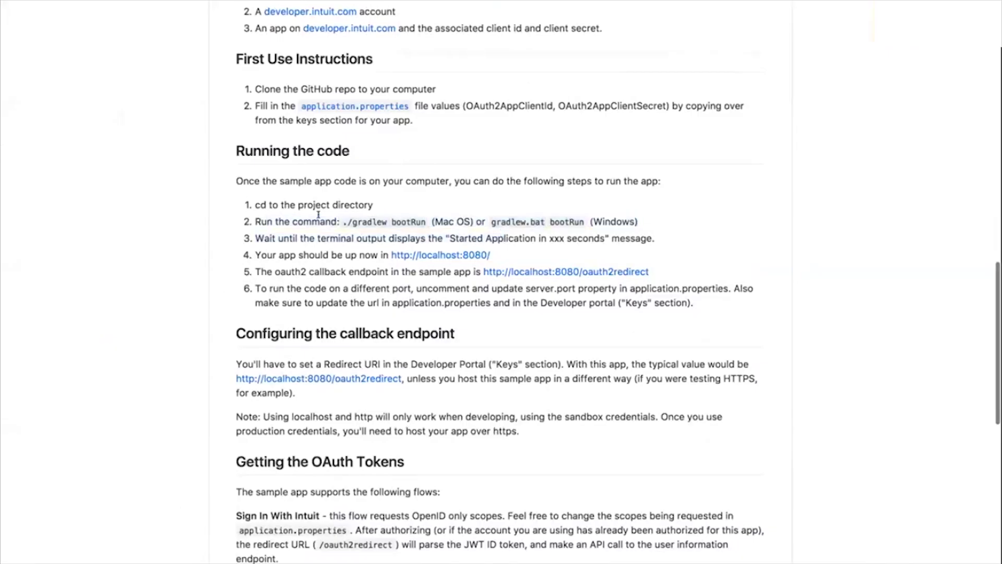
scroll("down", 3)
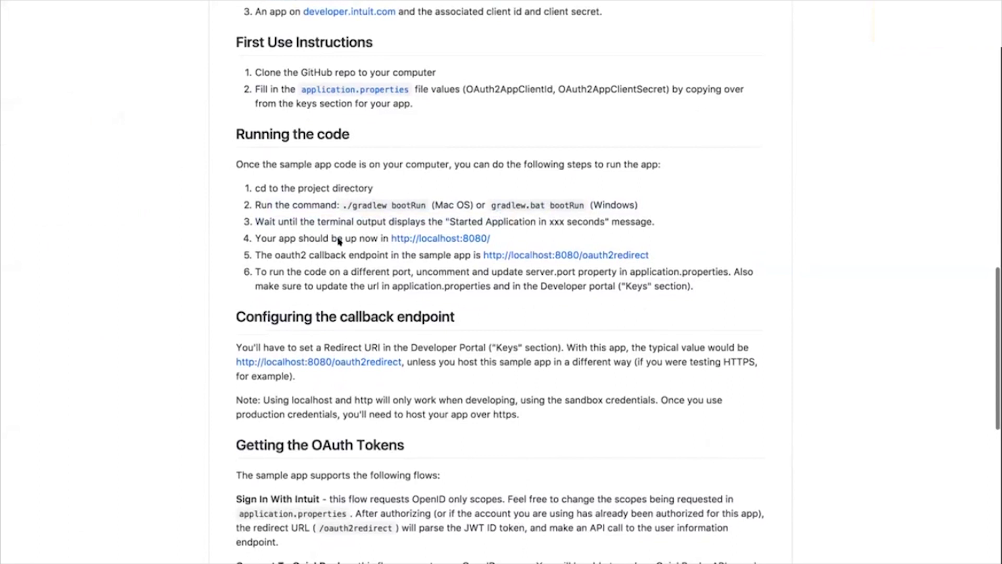
mouse_move(480, 227)
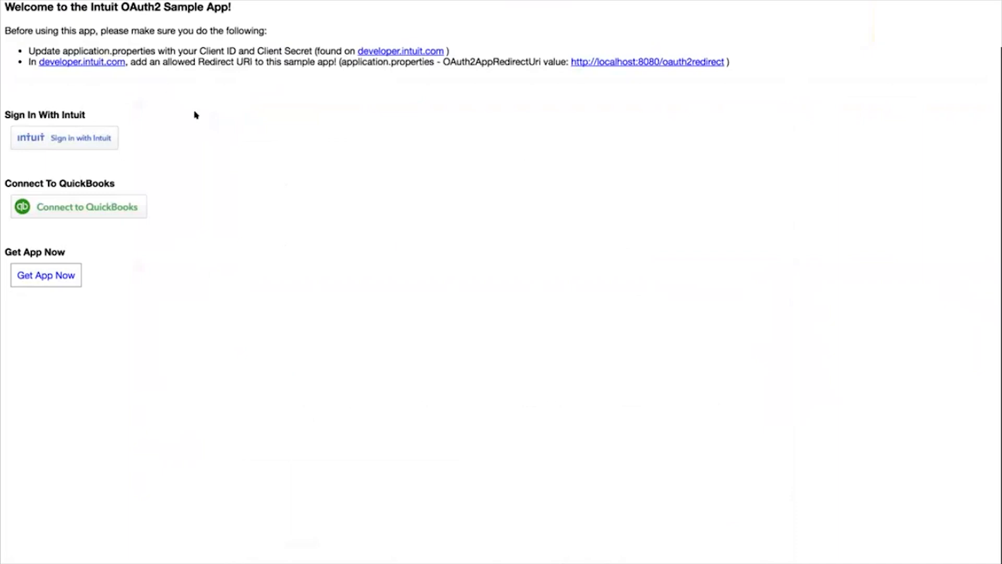
mouse_move(204, 115)
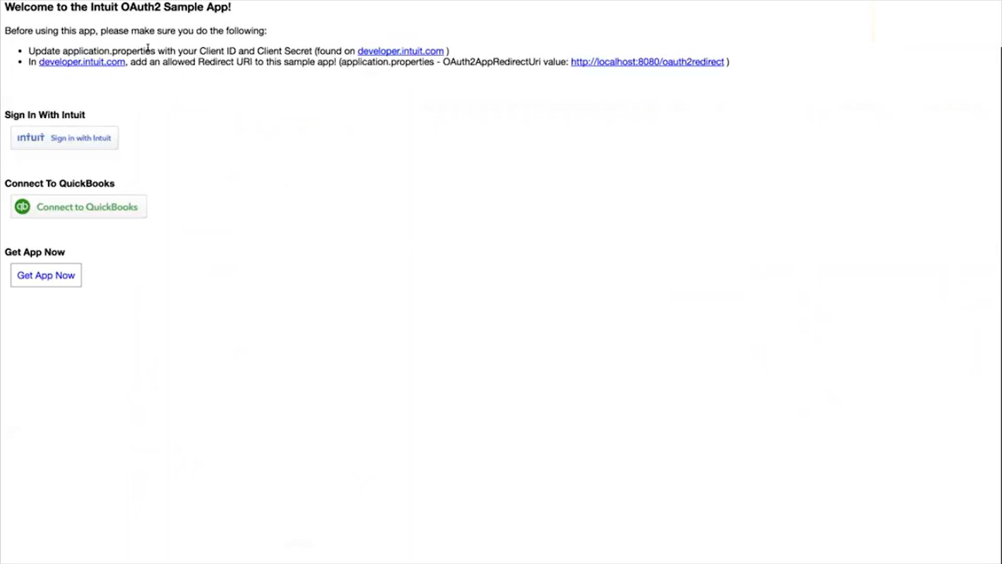
double_click(211, 52)
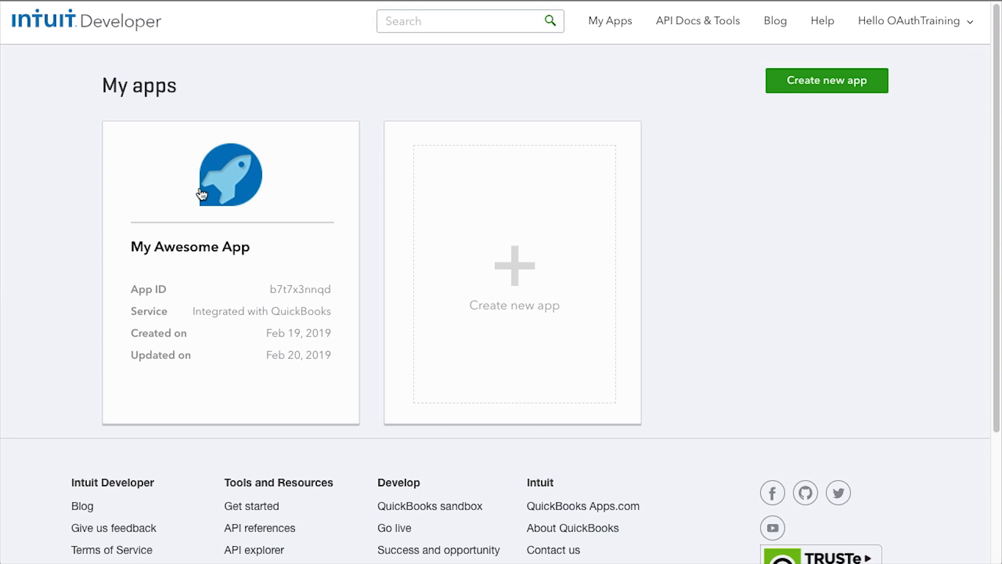
mouse_move(208, 238)
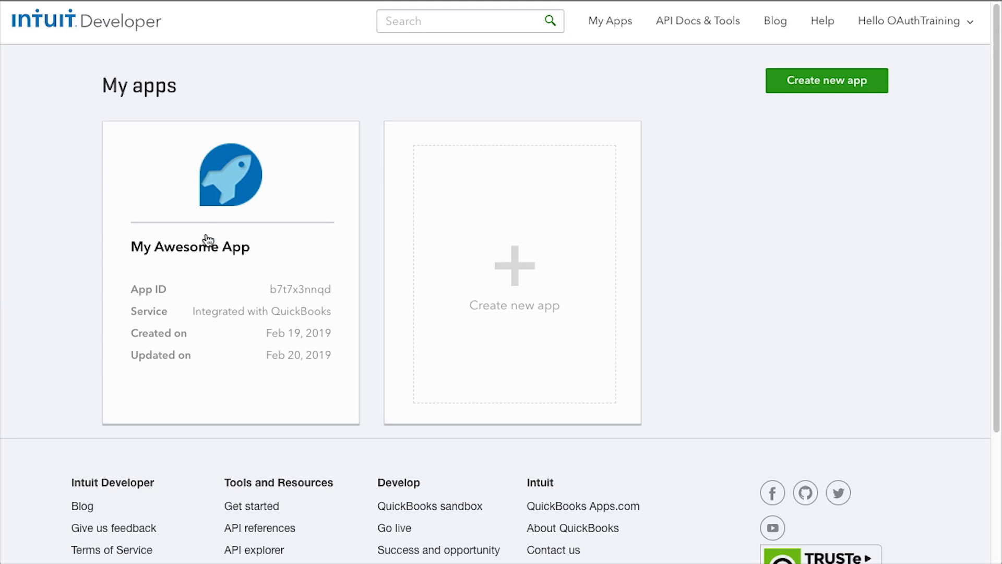
left_click(190, 247)
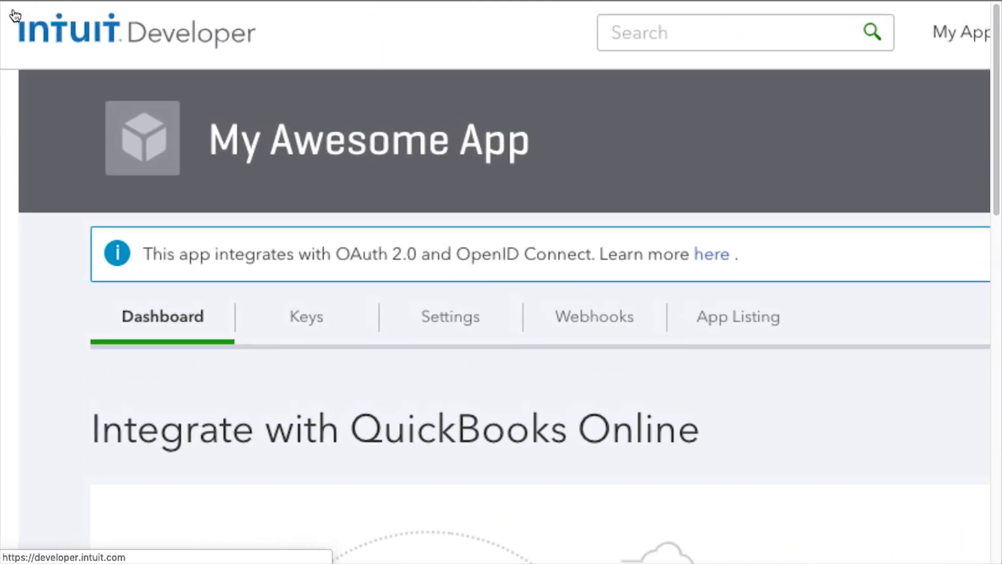
left_click(306, 318)
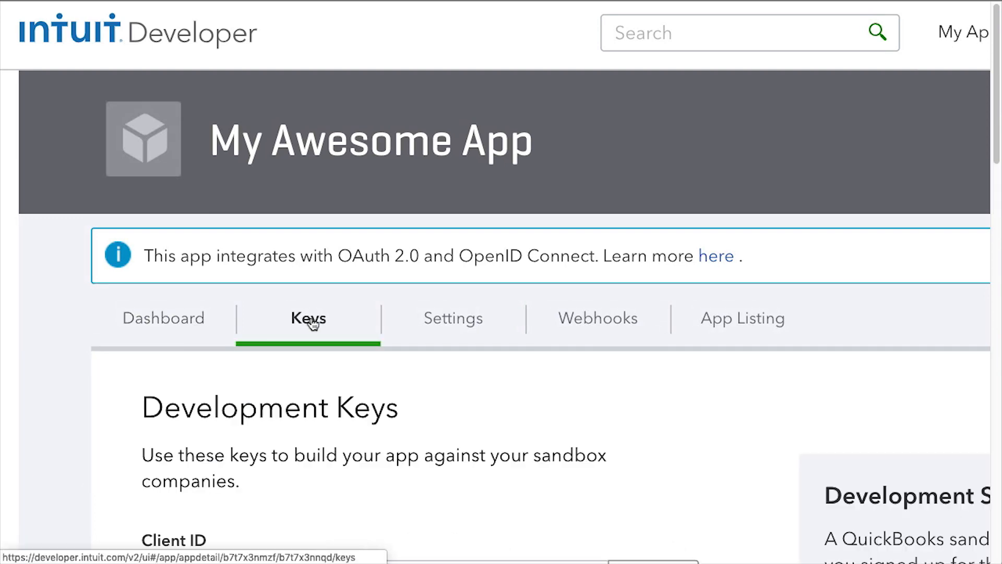
scroll("down", 3)
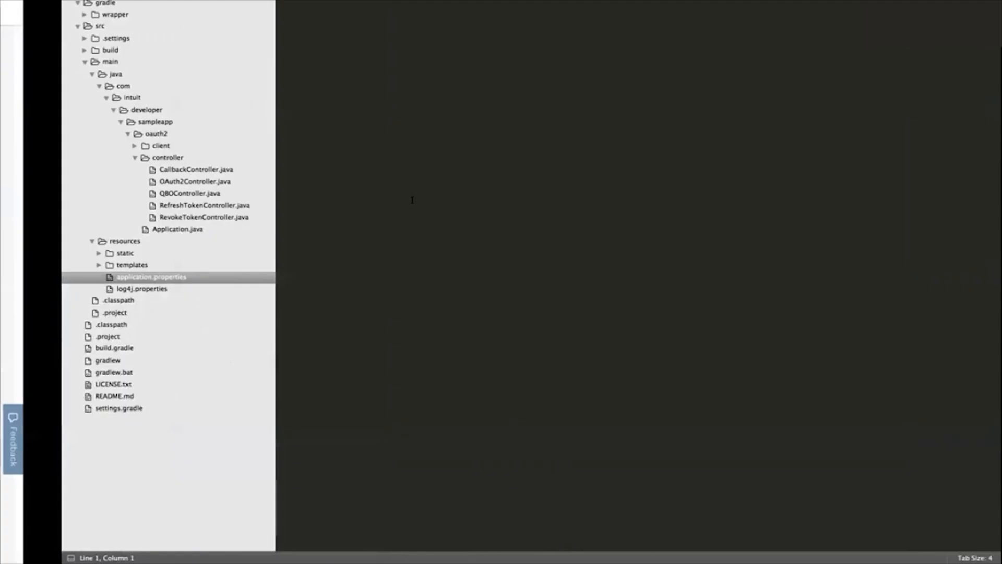
double_click(151, 277)
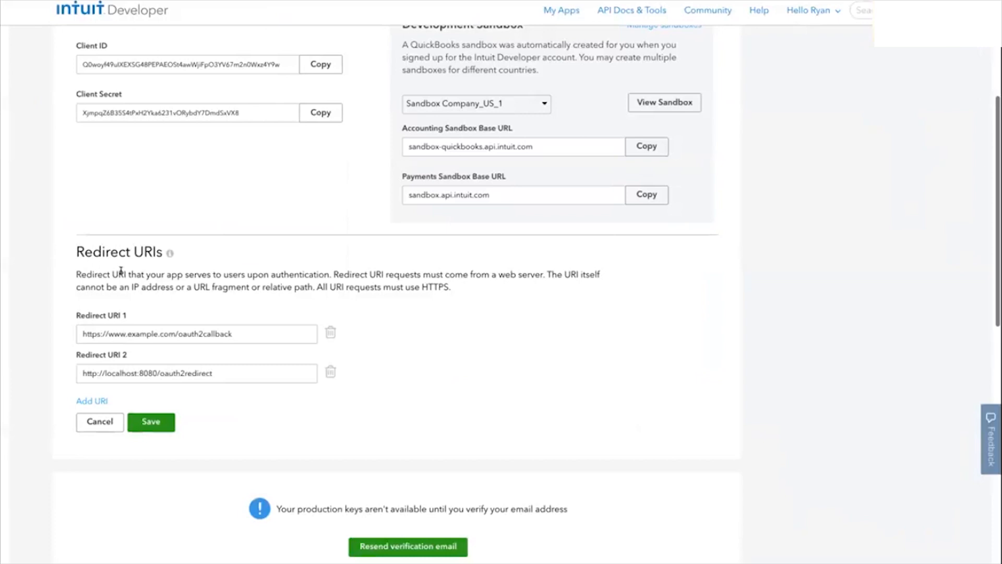
mouse_move(242, 325)
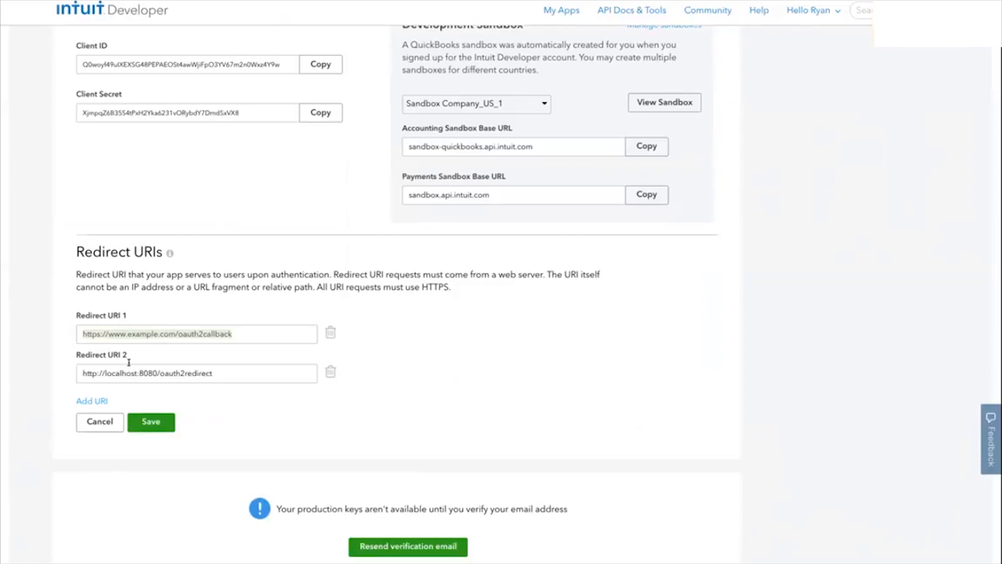
mouse_move(41, 357)
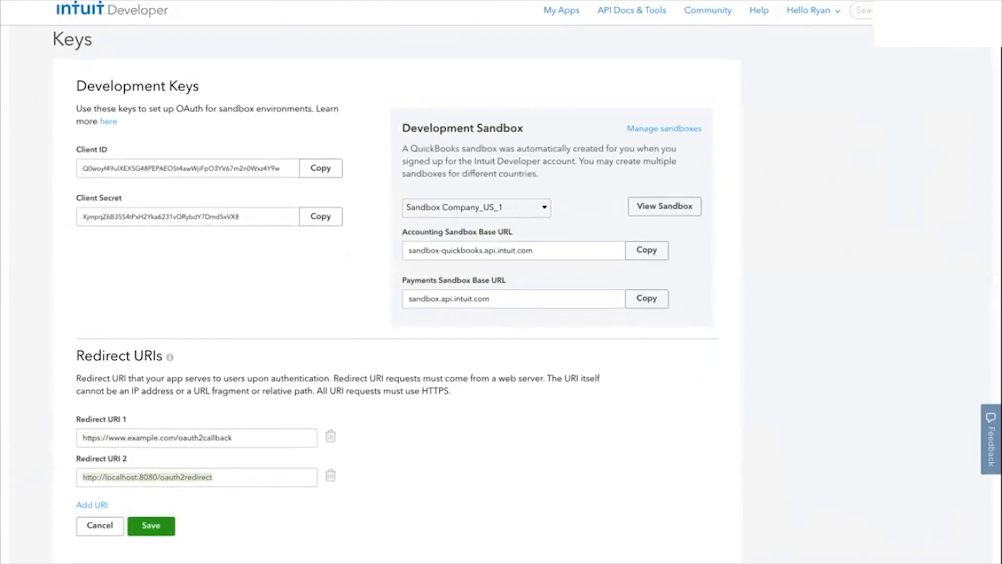
scroll("down", 3)
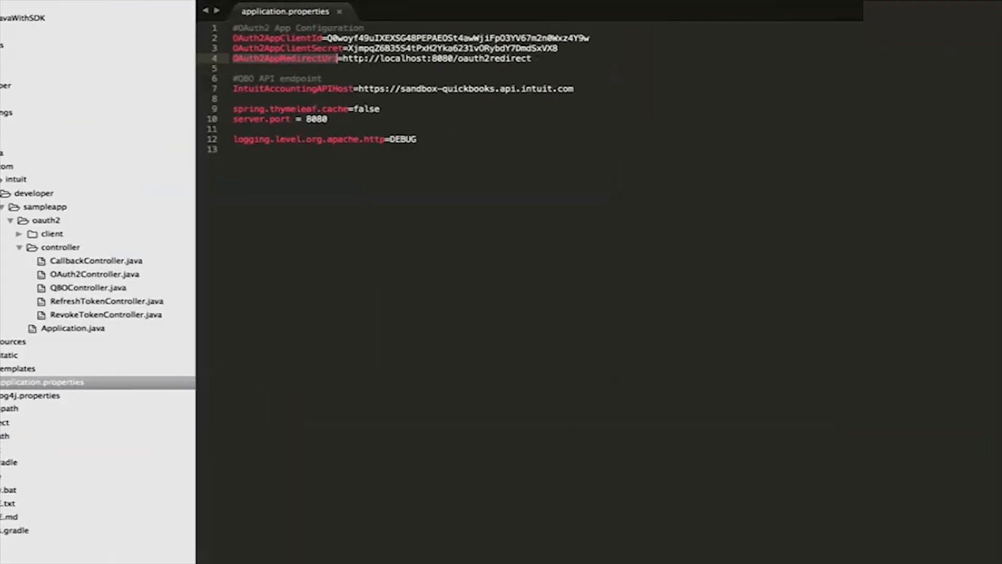
- Highlight the OAuth2AppRedirectUri setting in application.properties
double_click(374, 139)
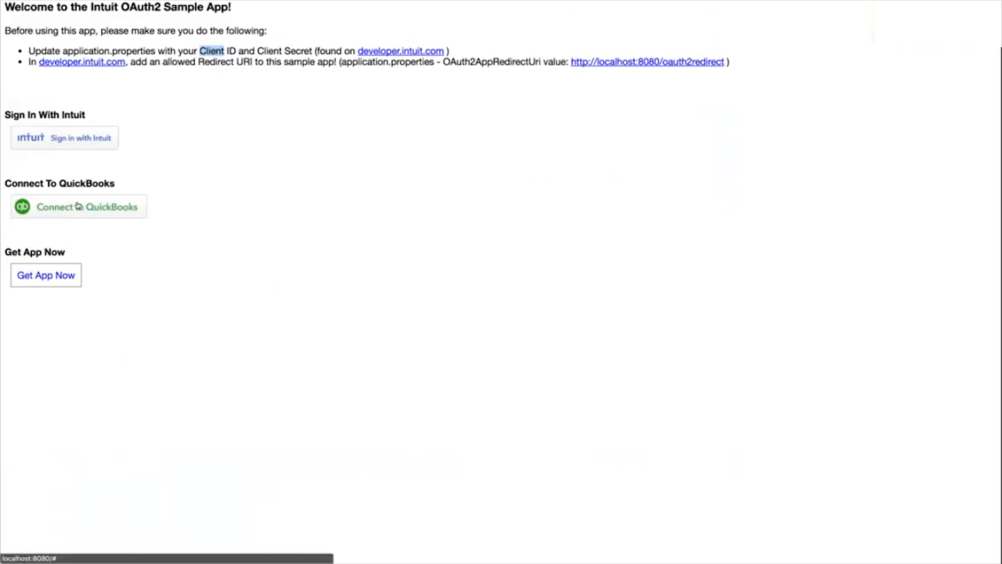
- Connect the sample app to QuickBooks, authorize the sandbox company, refresh the token, and return Home
left_click(78, 206)
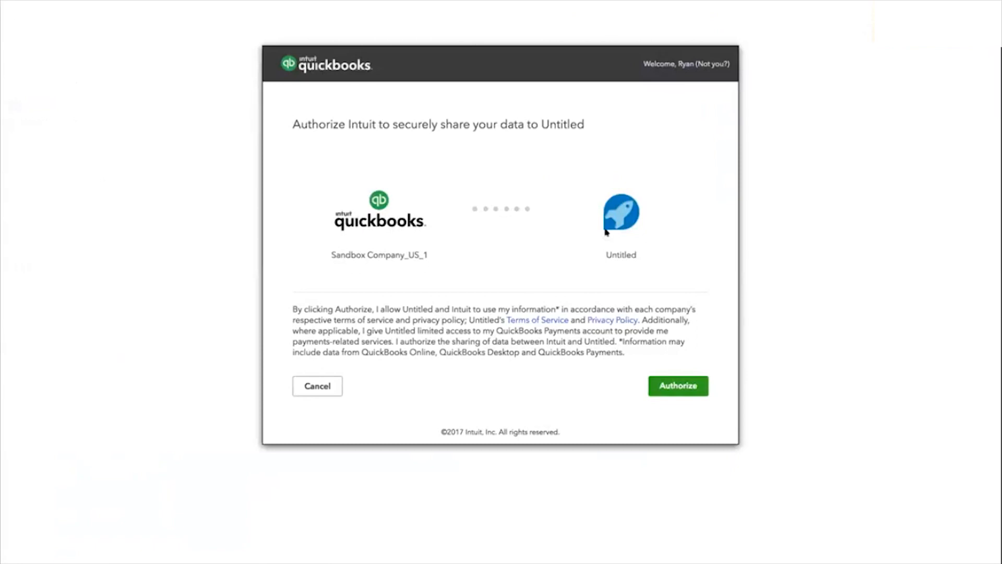
mouse_move(578, 243)
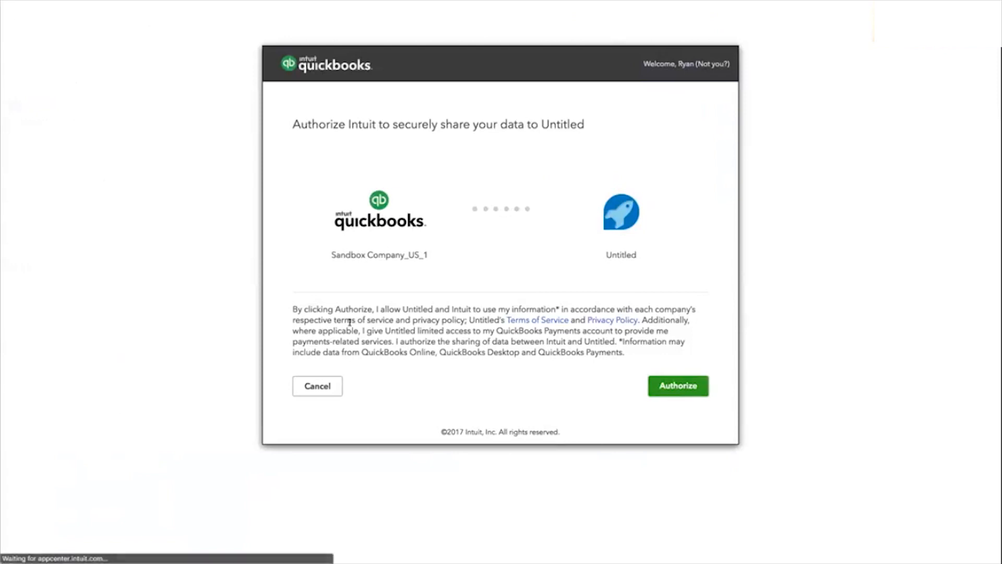
left_click(679, 386)
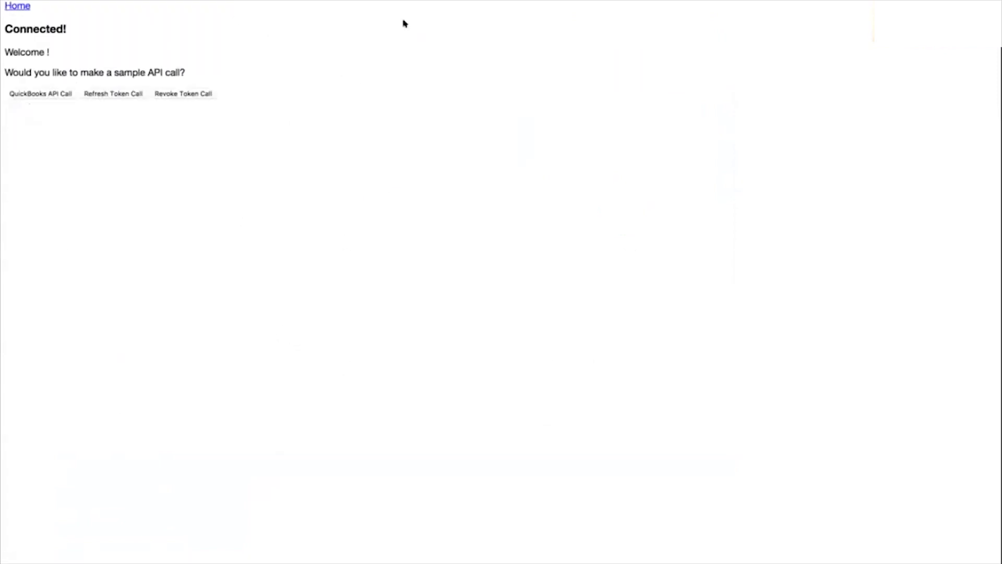
mouse_move(52, 58)
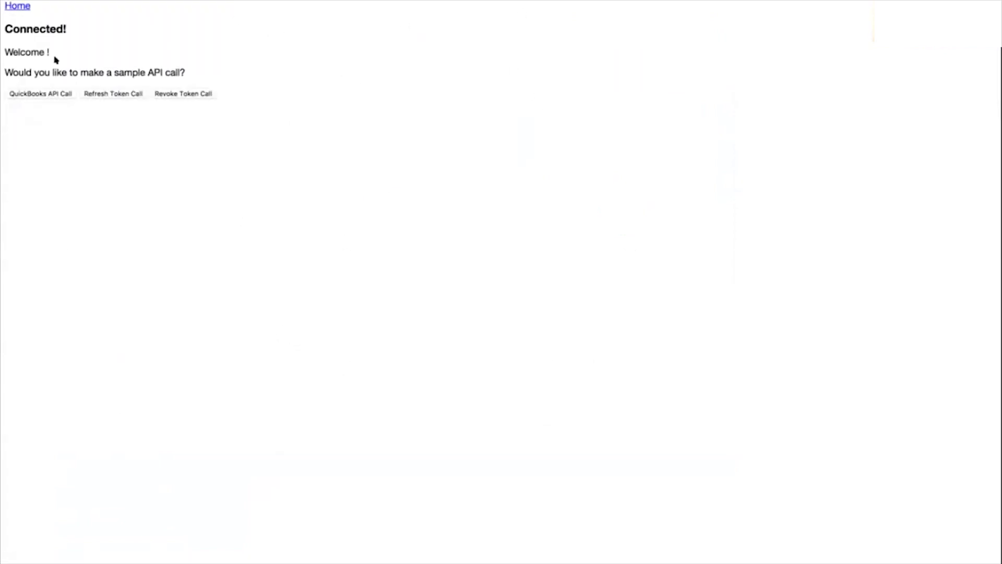
mouse_move(134, 30)
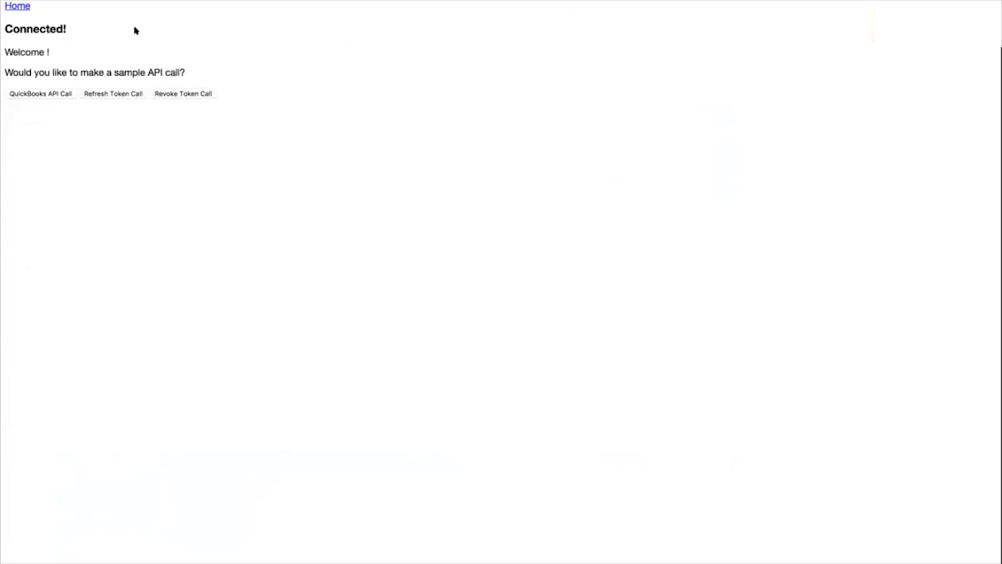
mouse_move(227, 79)
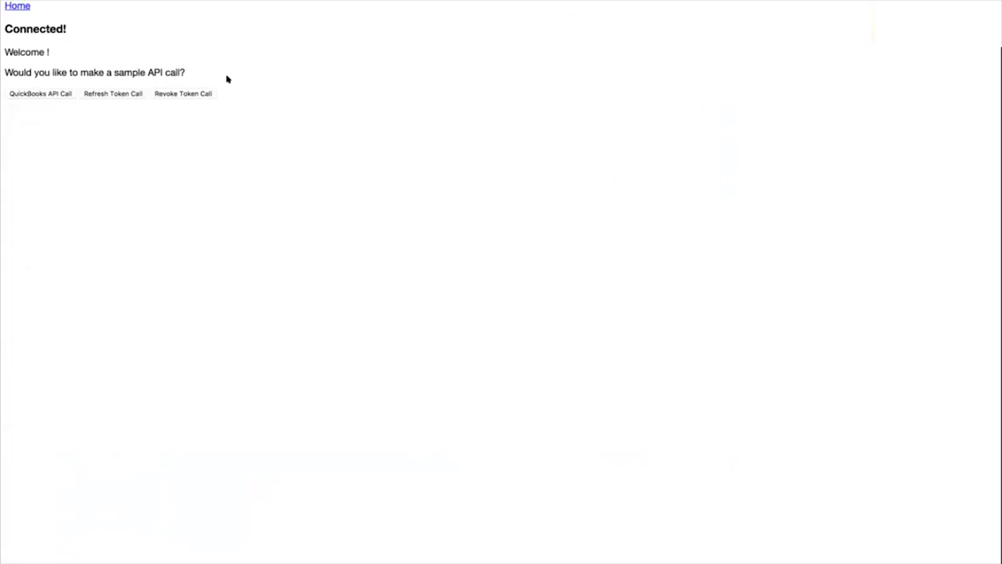
left_click(113, 94)
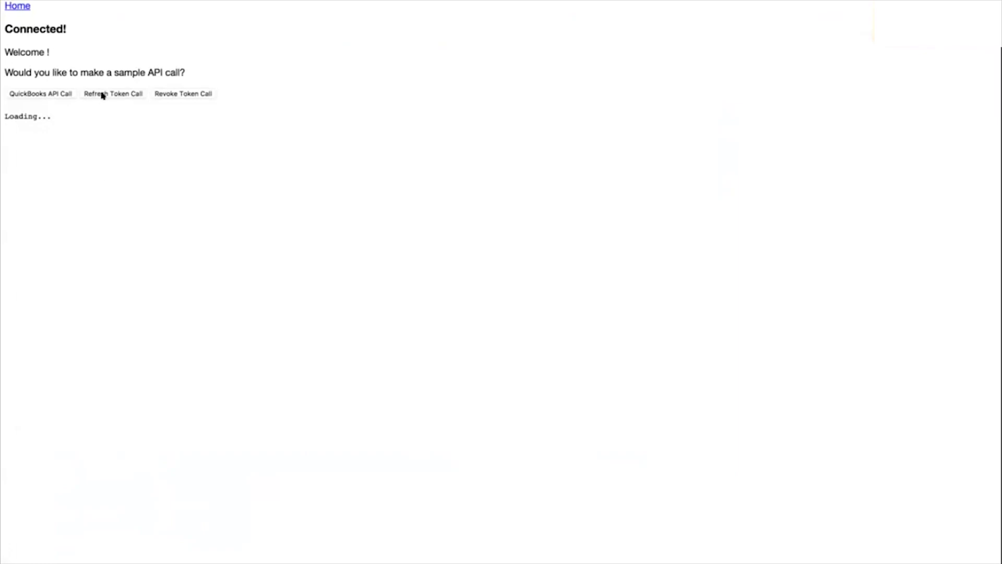
mouse_move(81, 123)
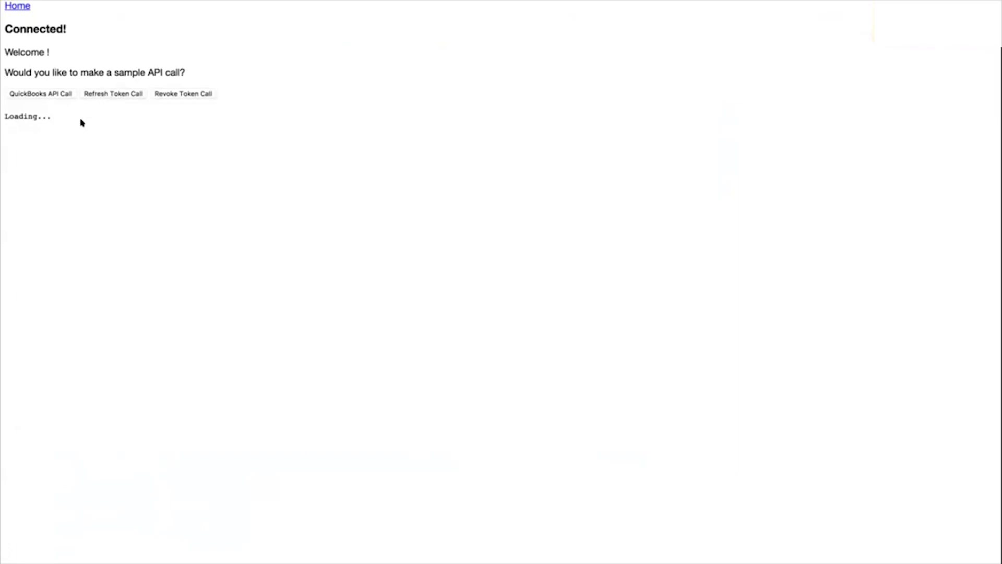
mouse_move(91, 92)
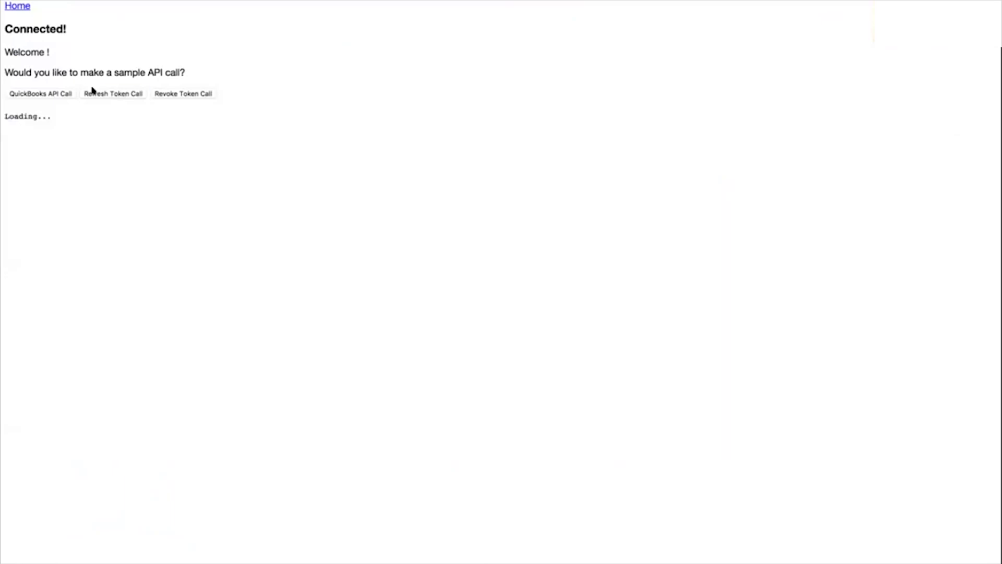
mouse_move(174, 90)
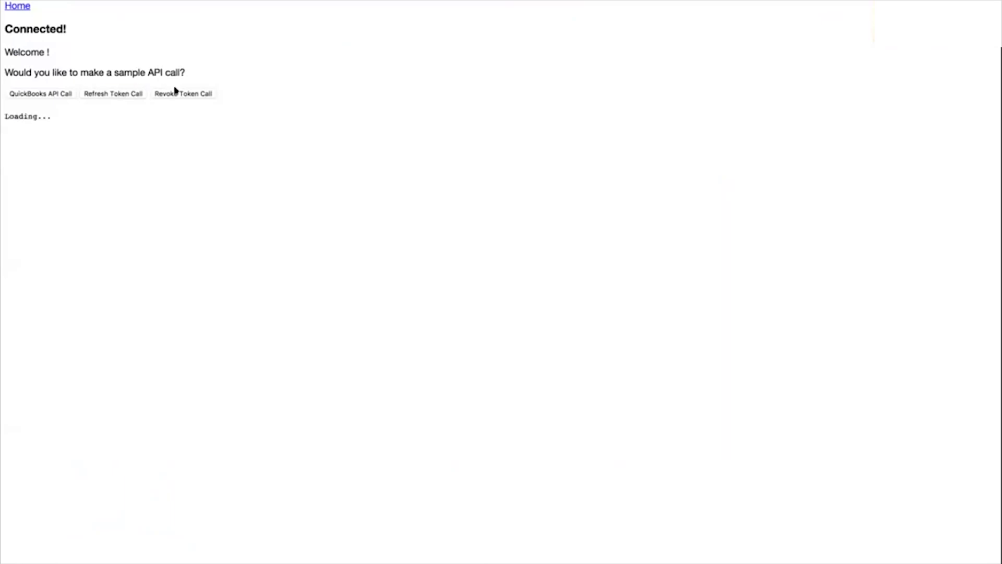
left_click(19, 7)
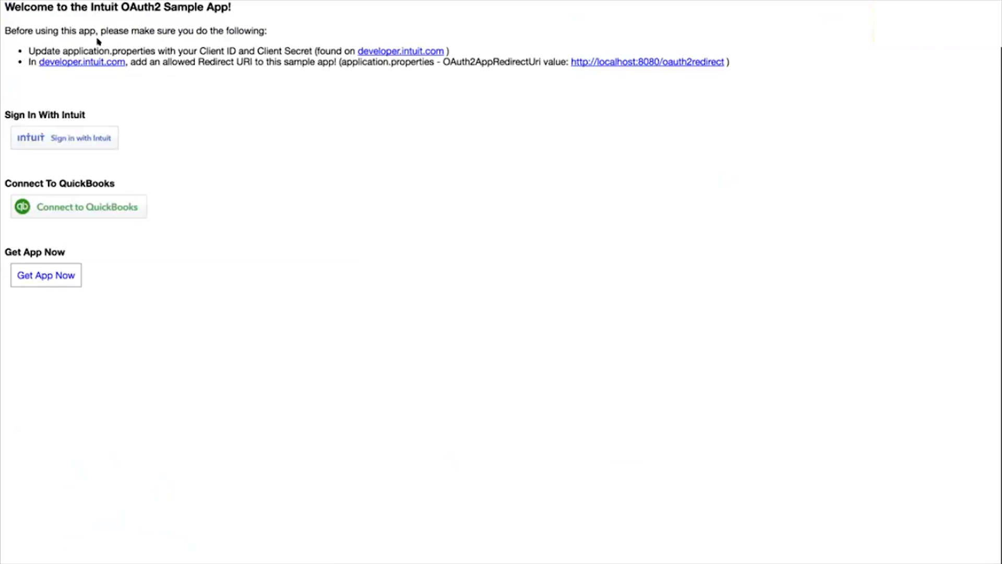
mouse_move(483, 221)
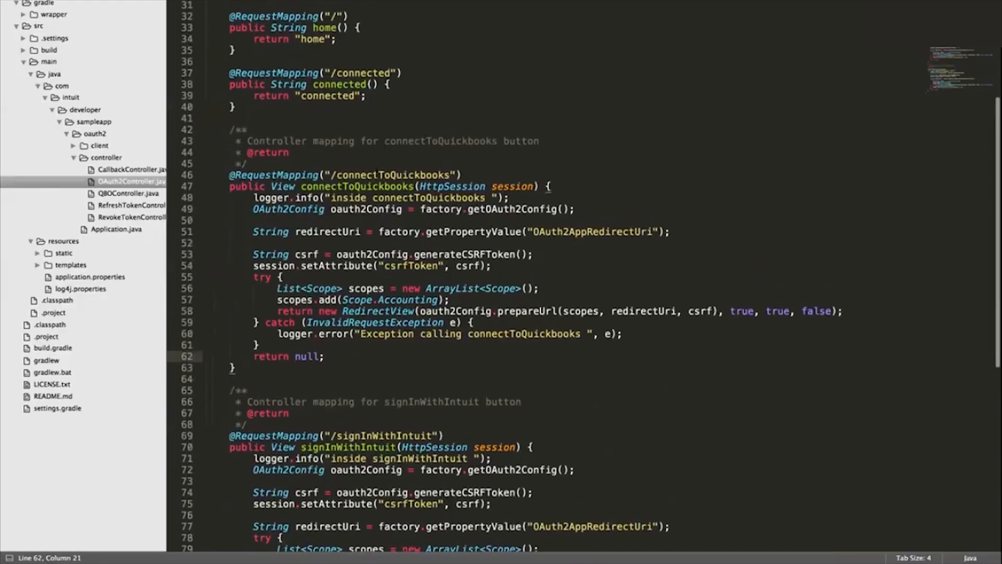
- Scroll OAuth2Controller.java to signInWithIntuit and select the prepareUrl call's arguments
scroll("down", 3)
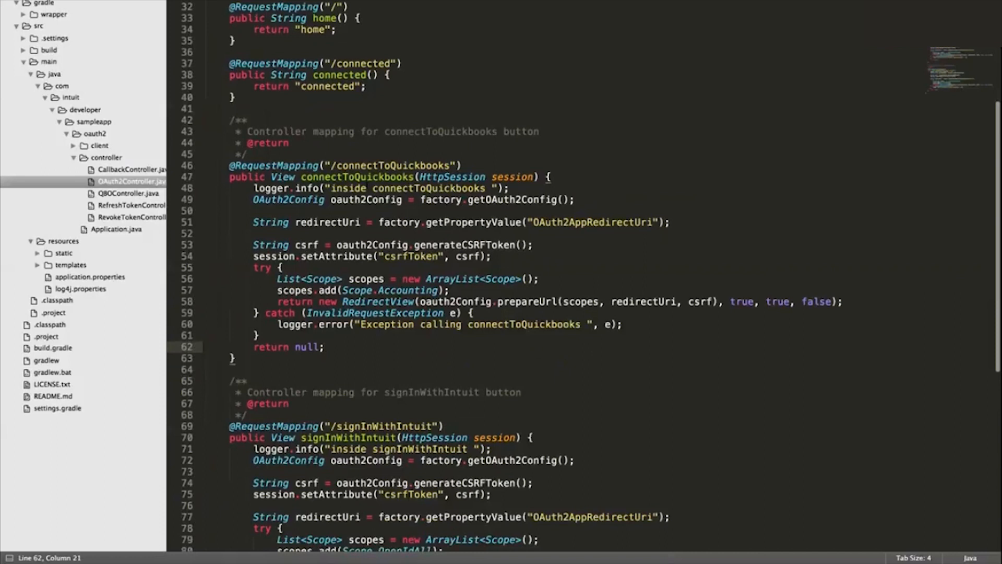
scroll("down", 3)
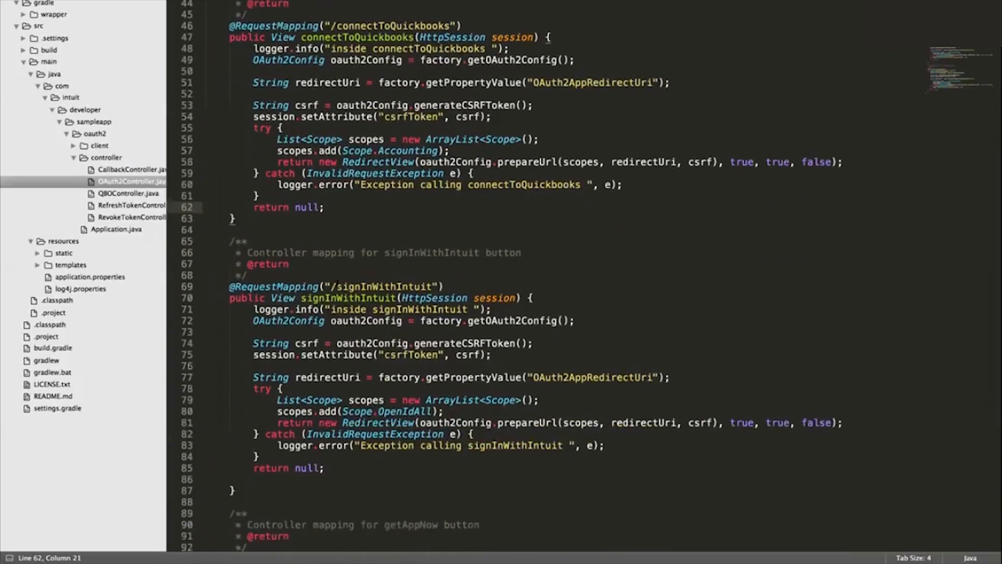
scroll("down", 3)
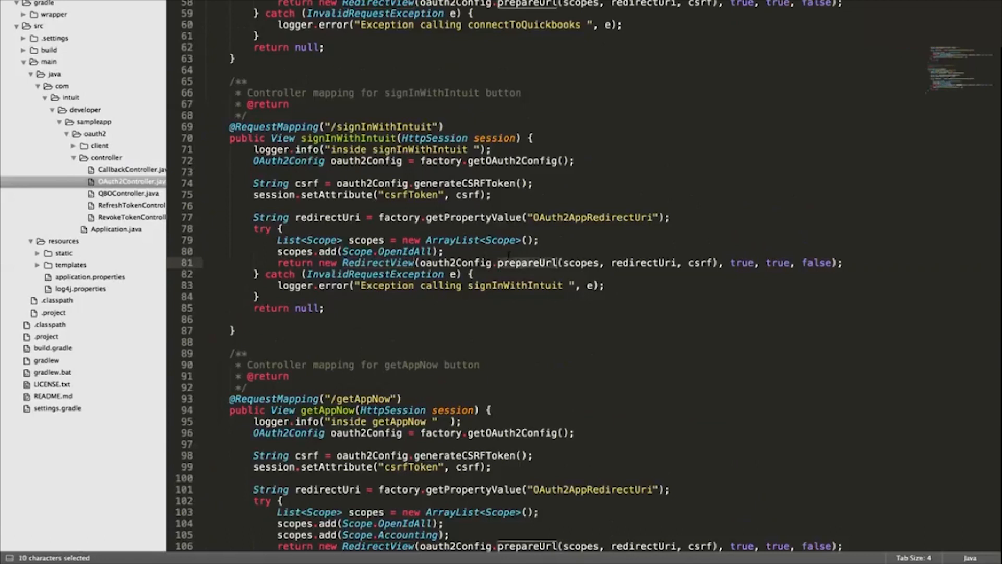
left_click(563, 263)
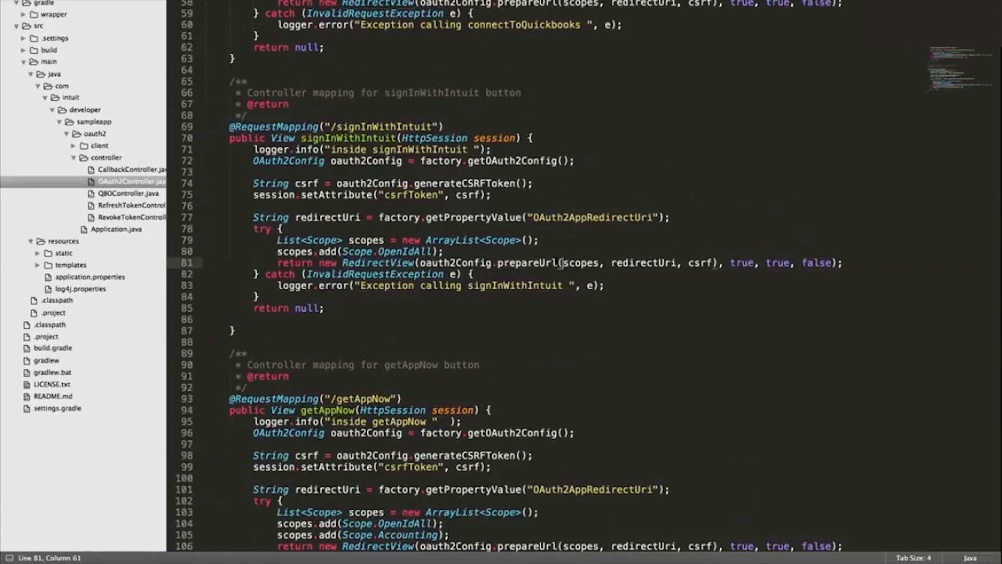
left_click_drag(561, 263, 828, 263)
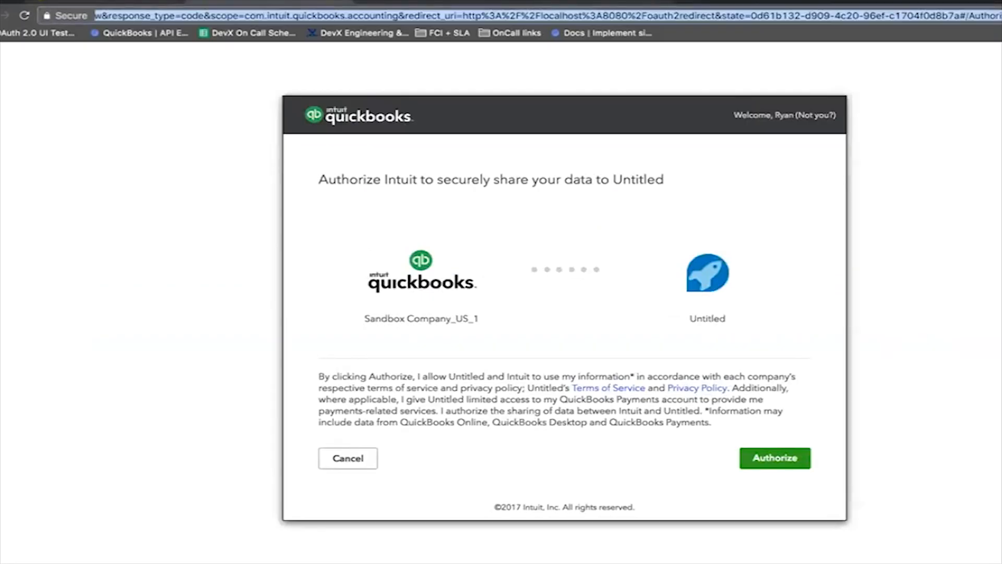
mouse_move(282, 50)
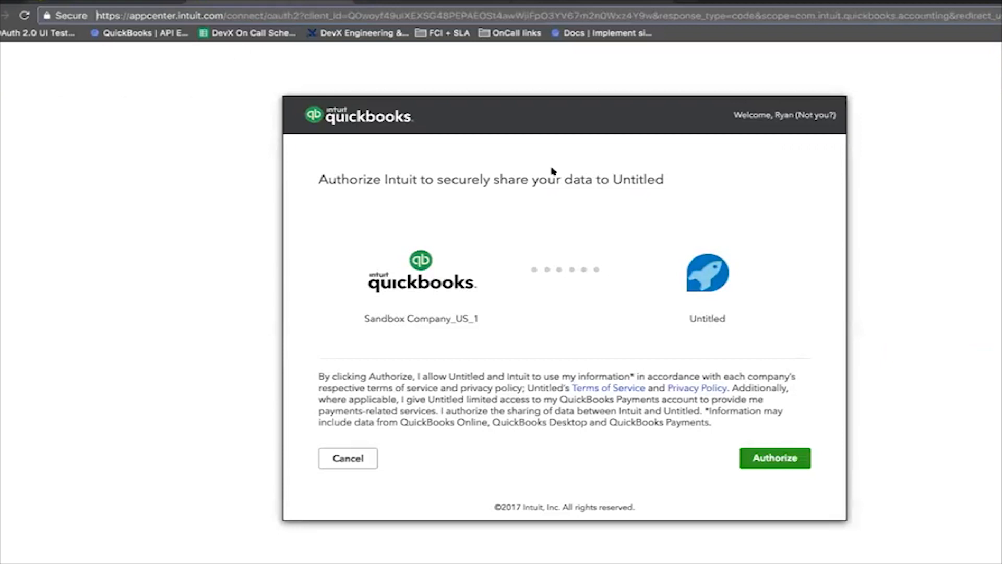
mouse_move(726, 281)
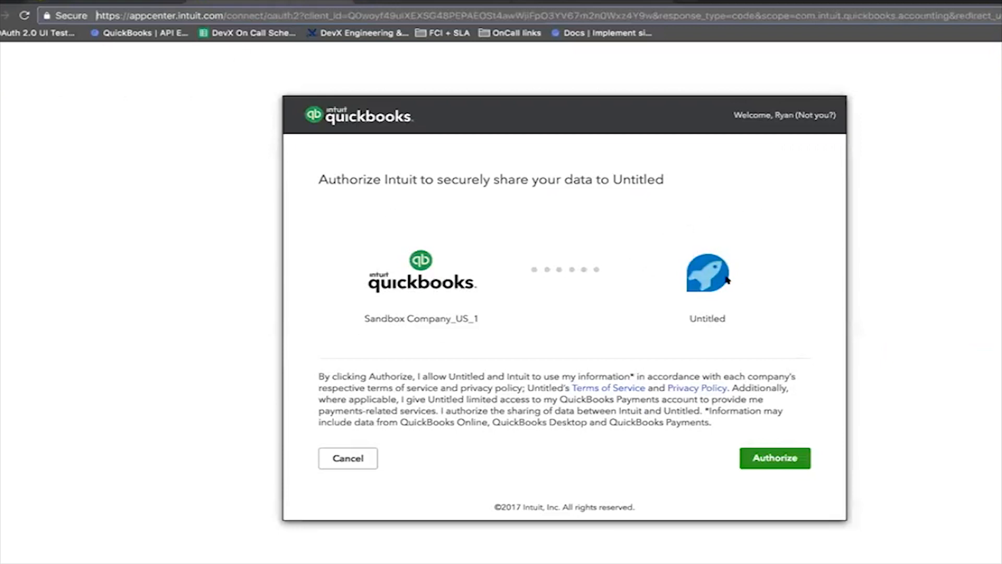
mouse_move(839, 303)
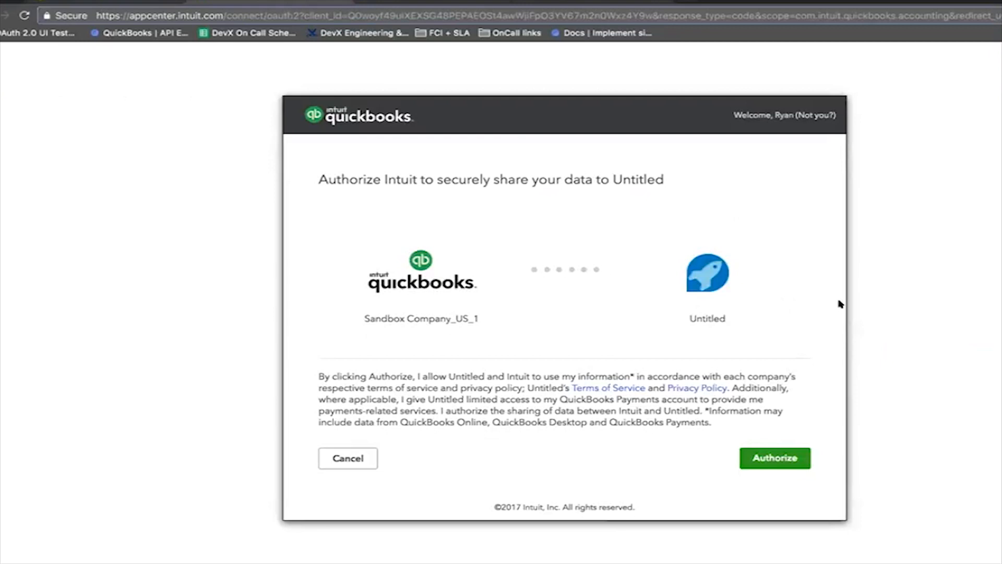
mouse_move(735, 485)
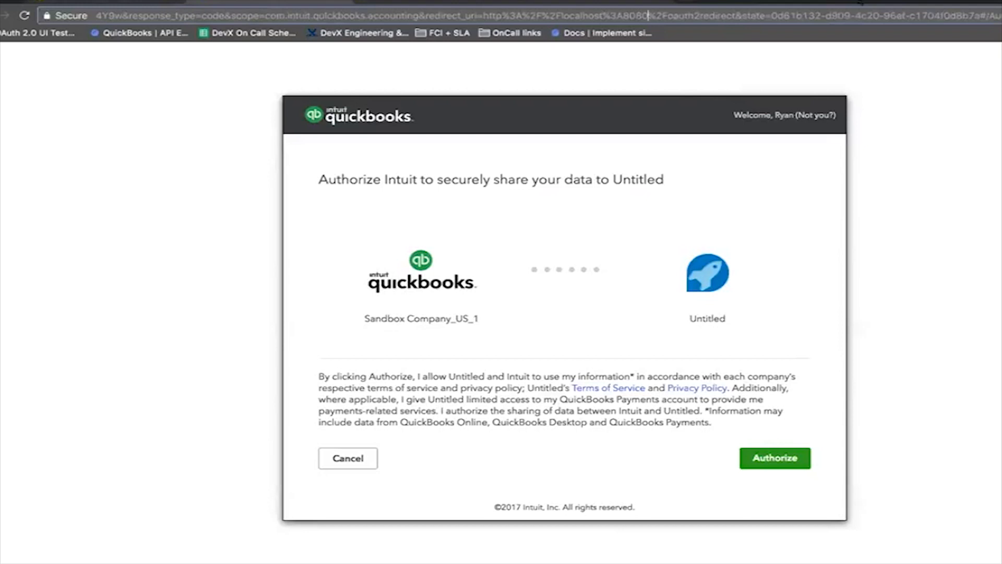
- Highlight the localhost redirect_uri in the QuickBooks authorize URL and respond to the consent prompt
double_click(604, 12)
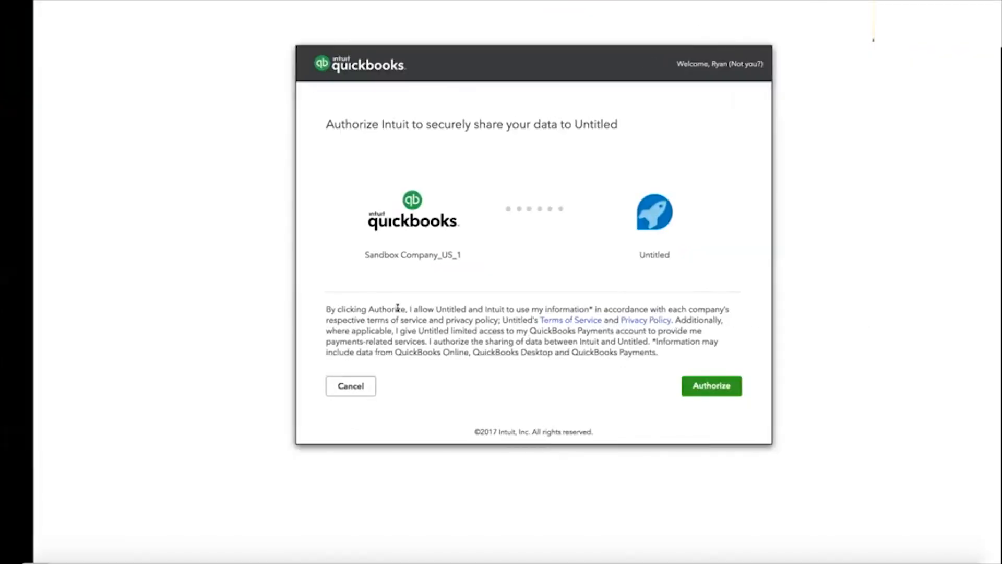
left_click(712, 386)
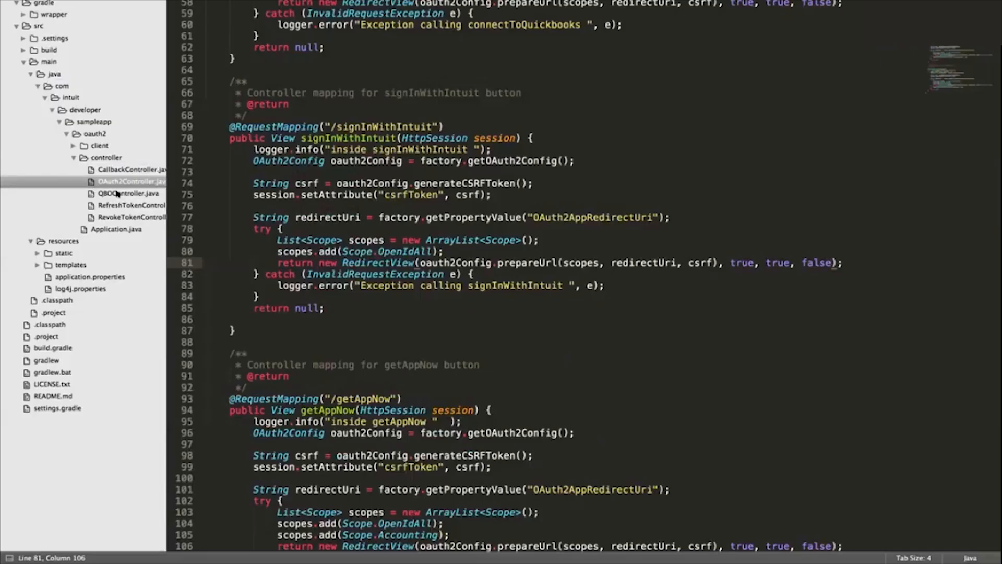
- View QBOController, then CallbackController scrolled to its /oauth2redirect mapping
left_click(125, 193)
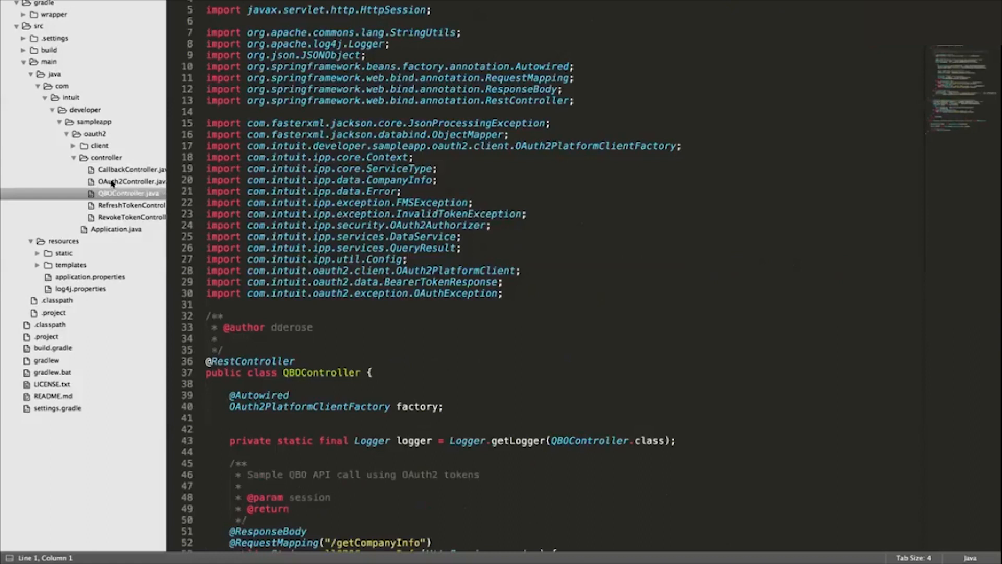
left_click(130, 169)
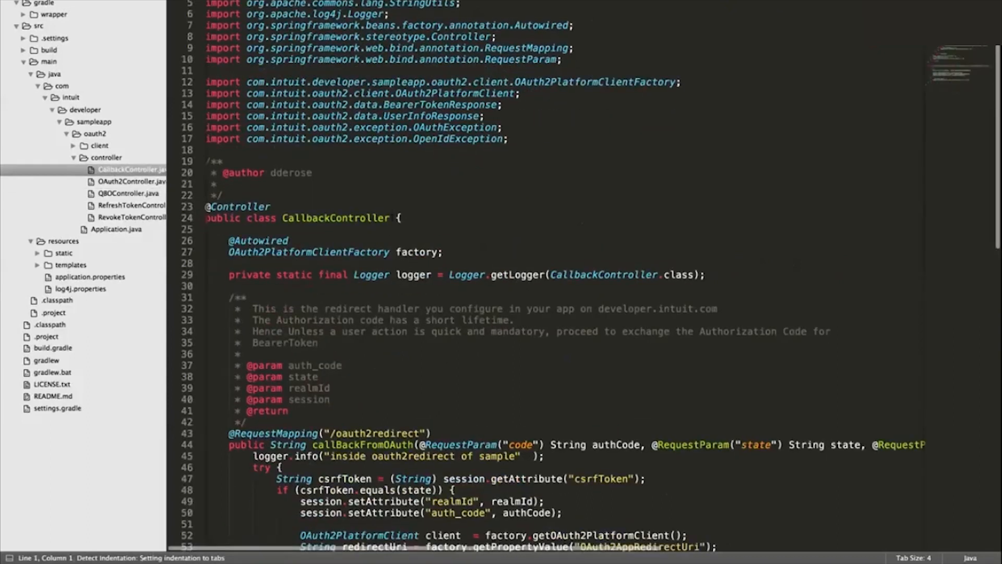
scroll("down", 3)
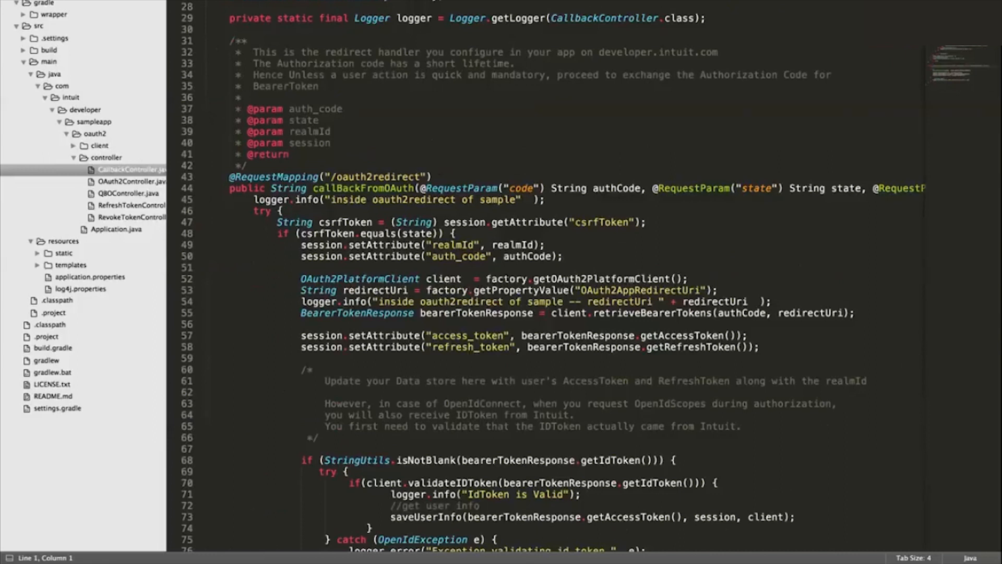
scroll("down", 3)
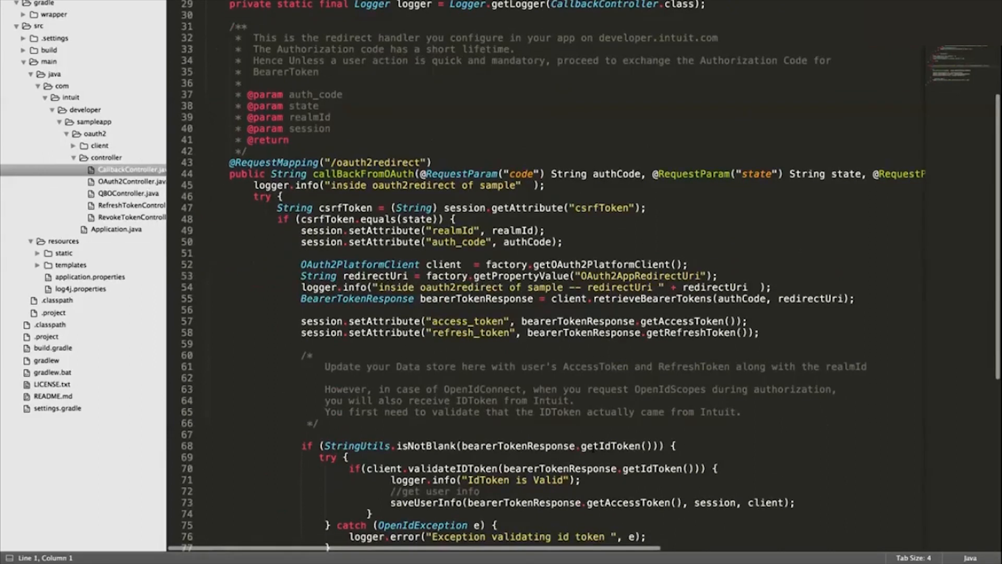
scroll("down", 3)
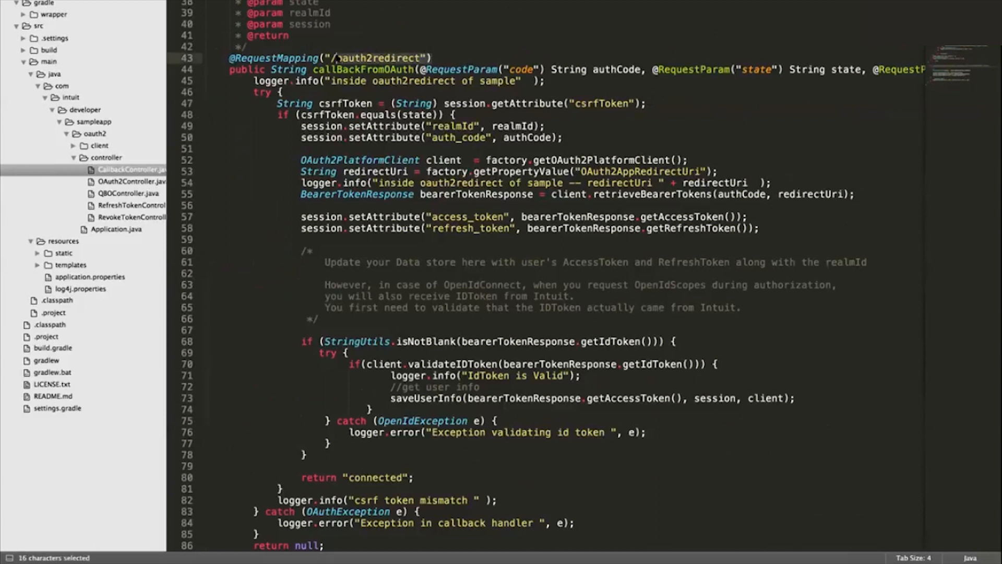
left_click(386, 58)
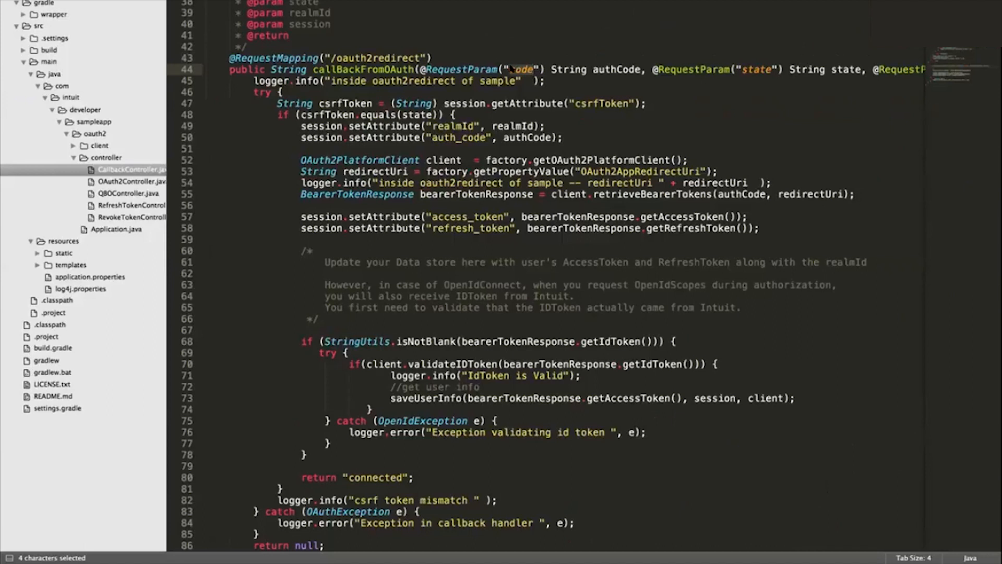
scroll("down", 3)
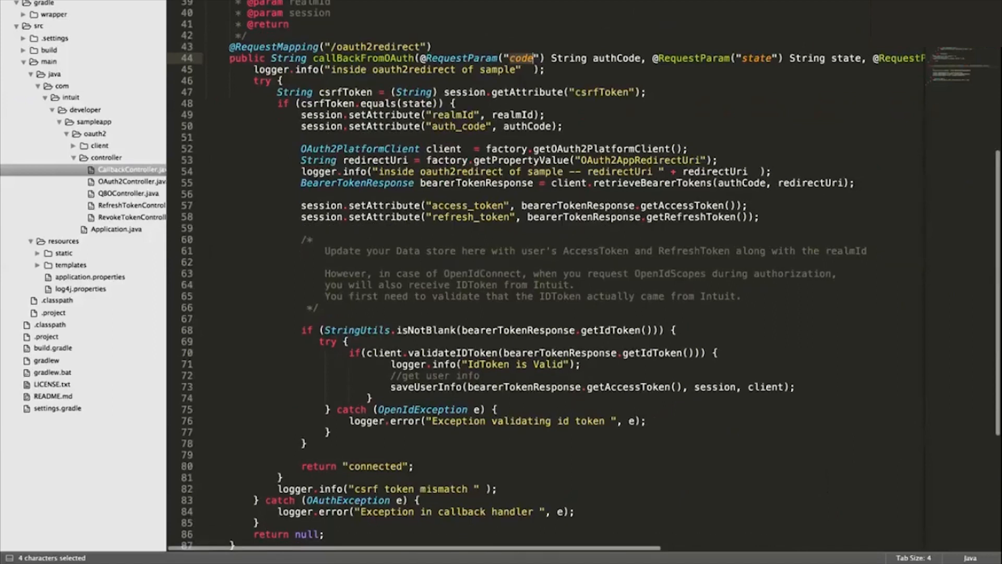
scroll("down", 3)
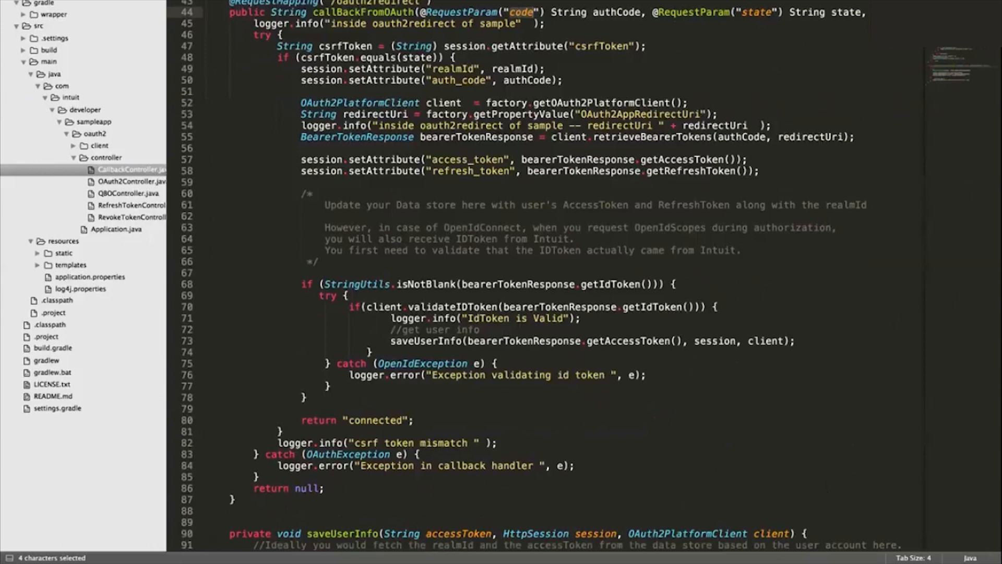
left_click(701, 138)
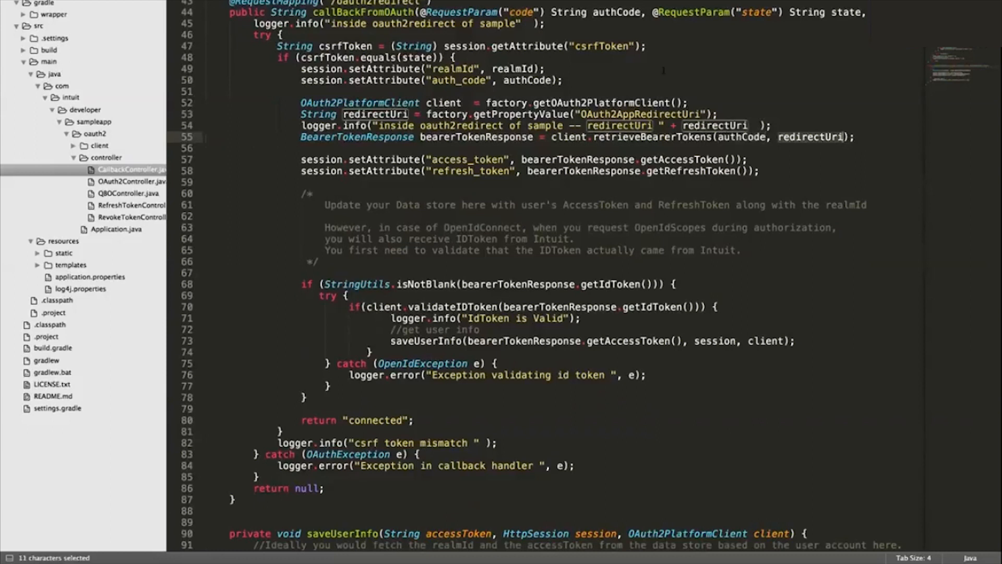
mouse_move(774, 460)
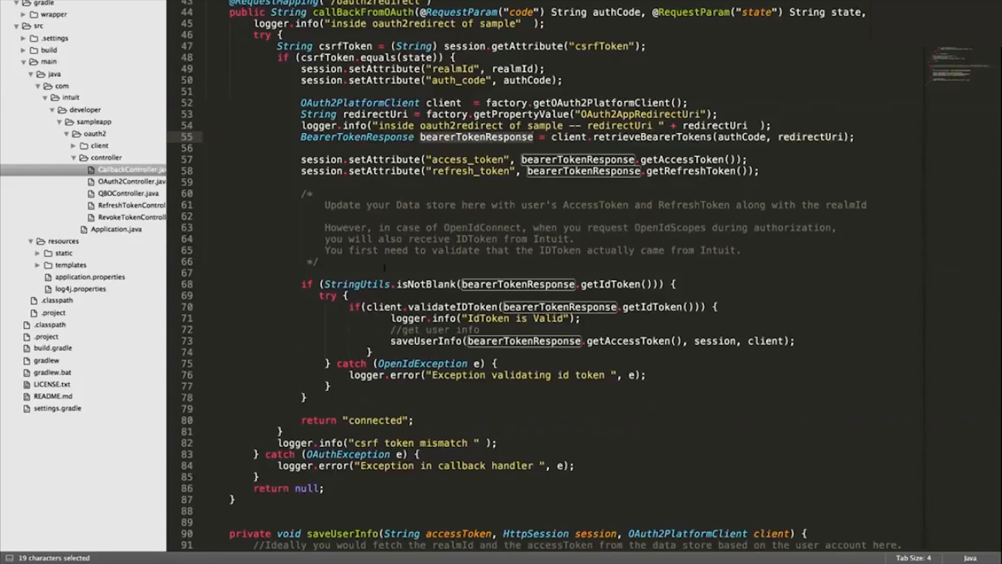
scroll("down", 3)
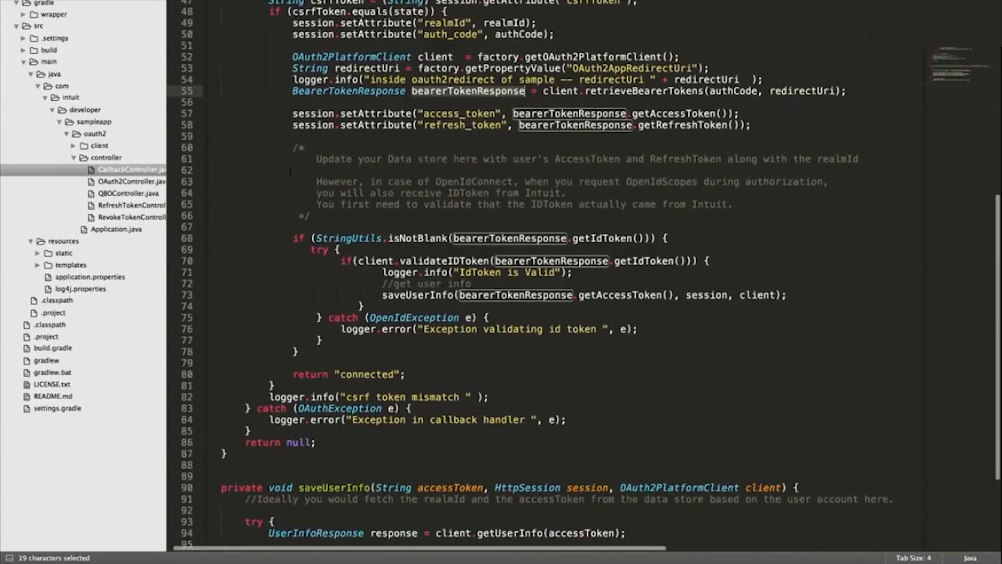
left_click(384, 172)
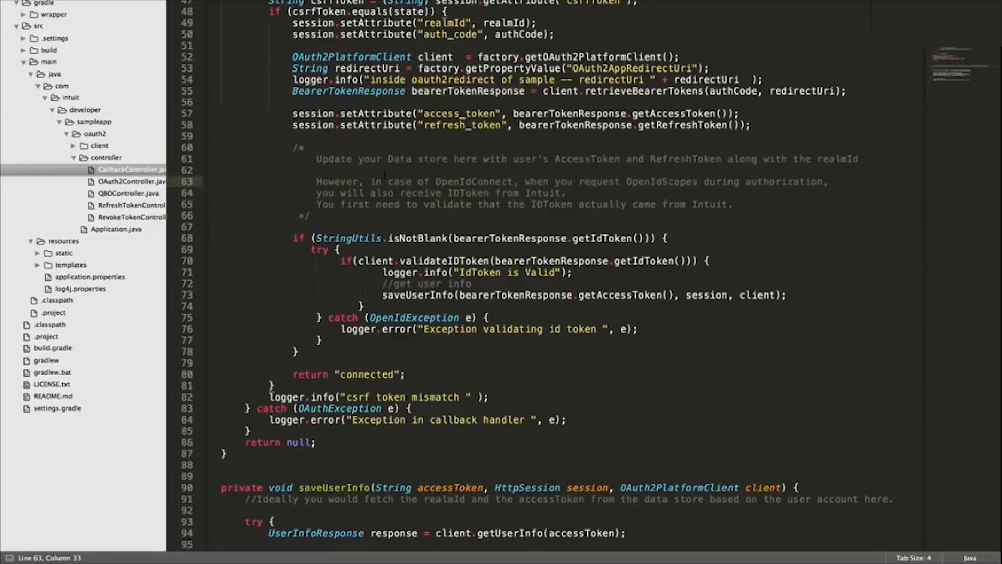
left_click_drag(291, 112, 751, 124)
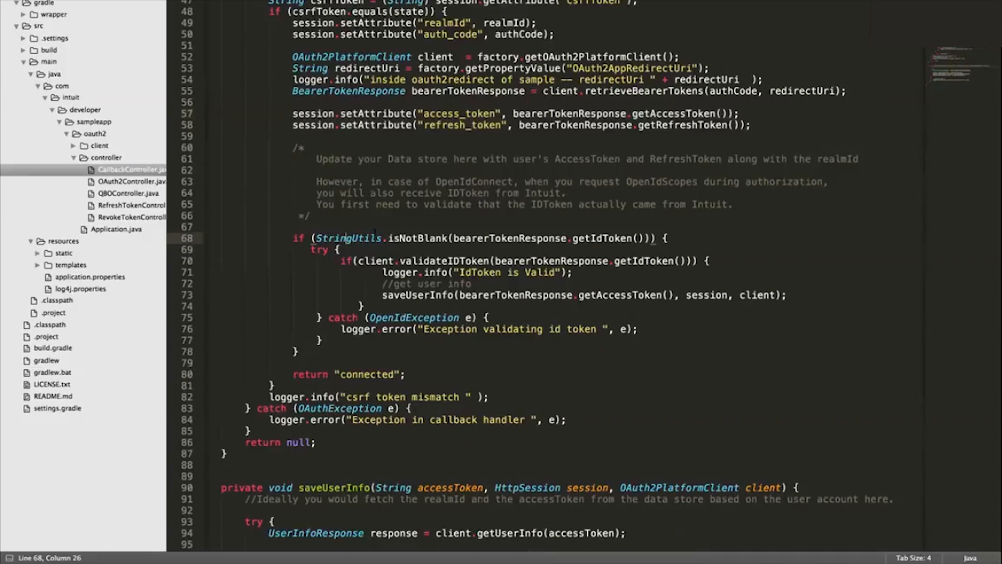
scroll("down", 3)
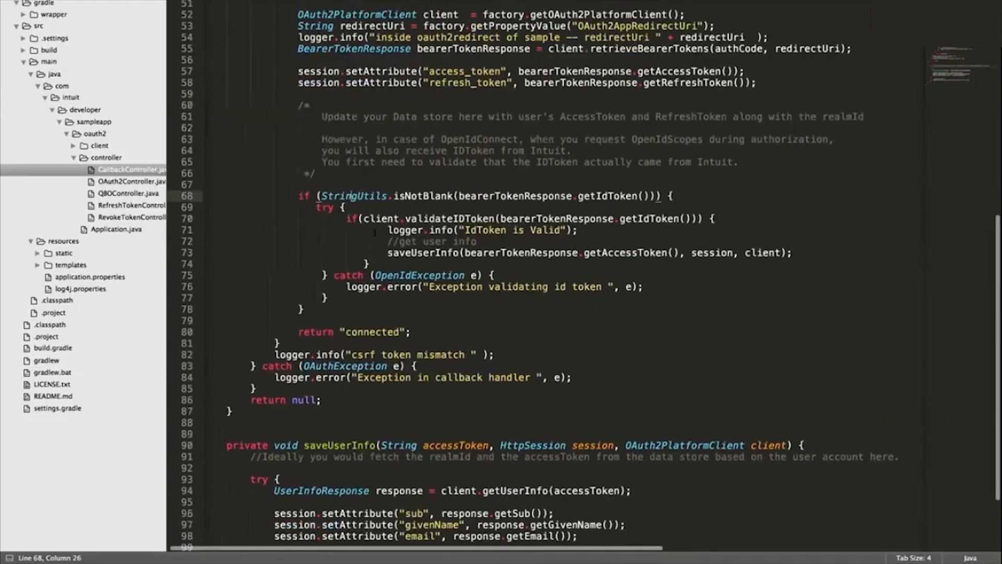
scroll("down", 3)
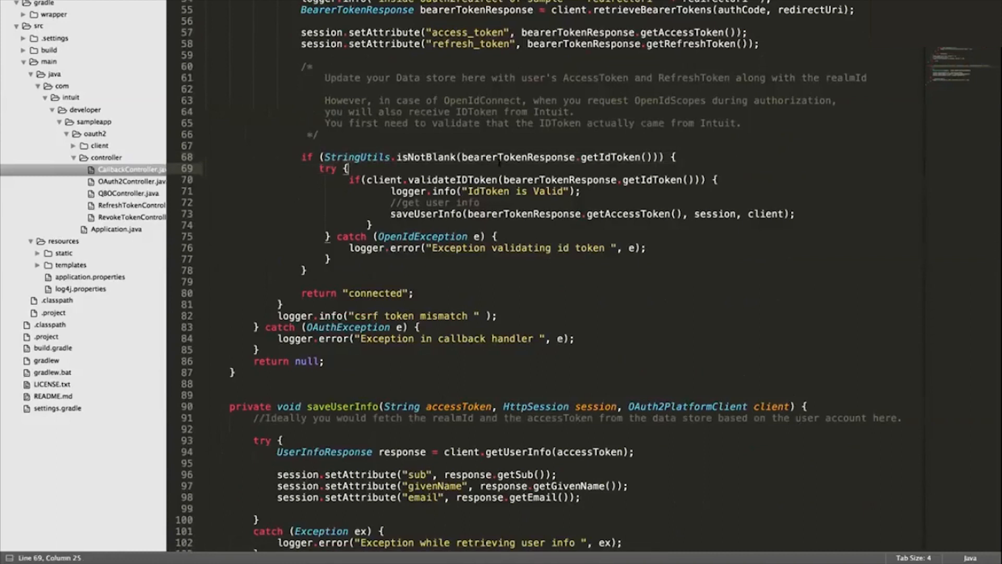
double_click(651, 180)
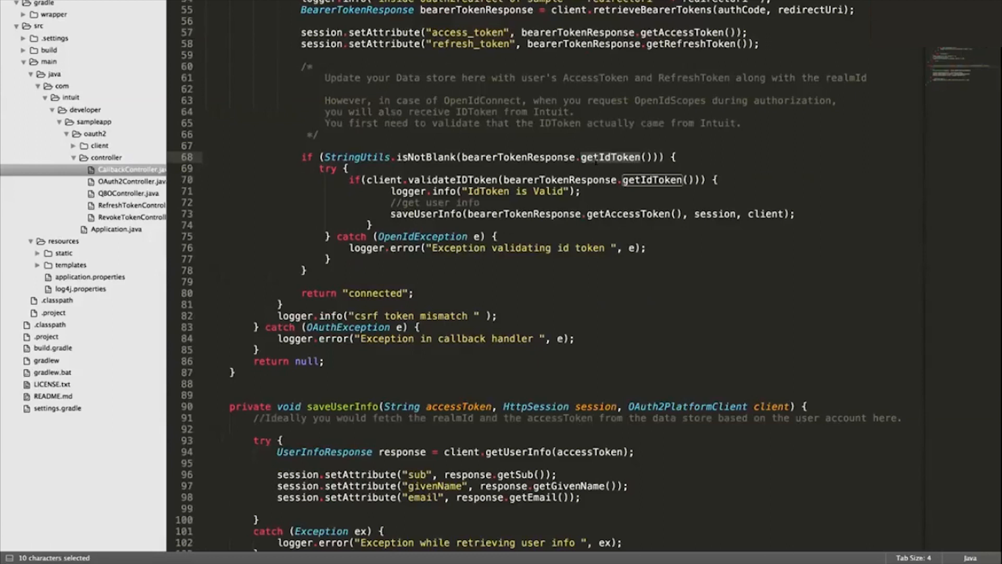
left_click(643, 156)
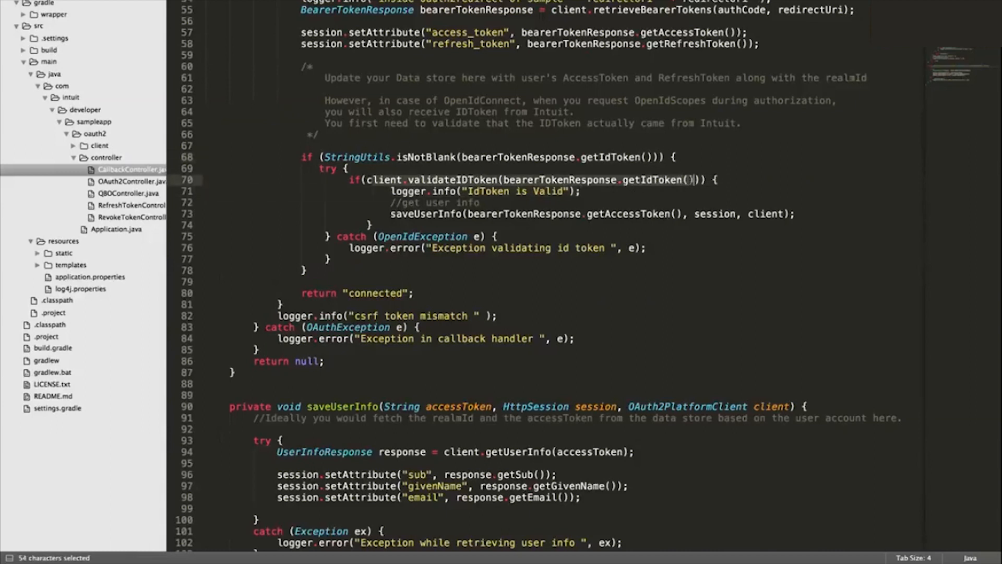
left_click(690, 179)
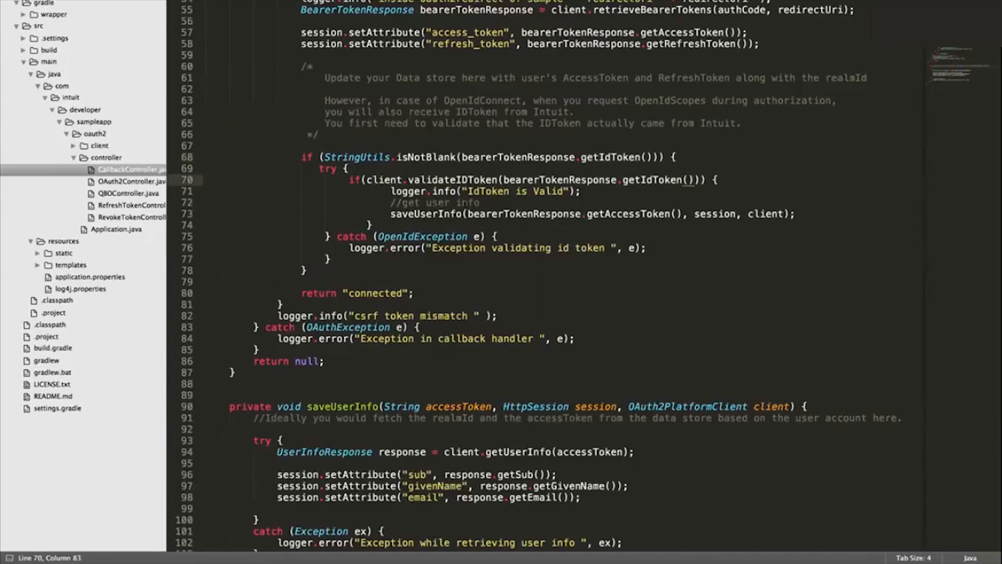
scroll("down", 3)
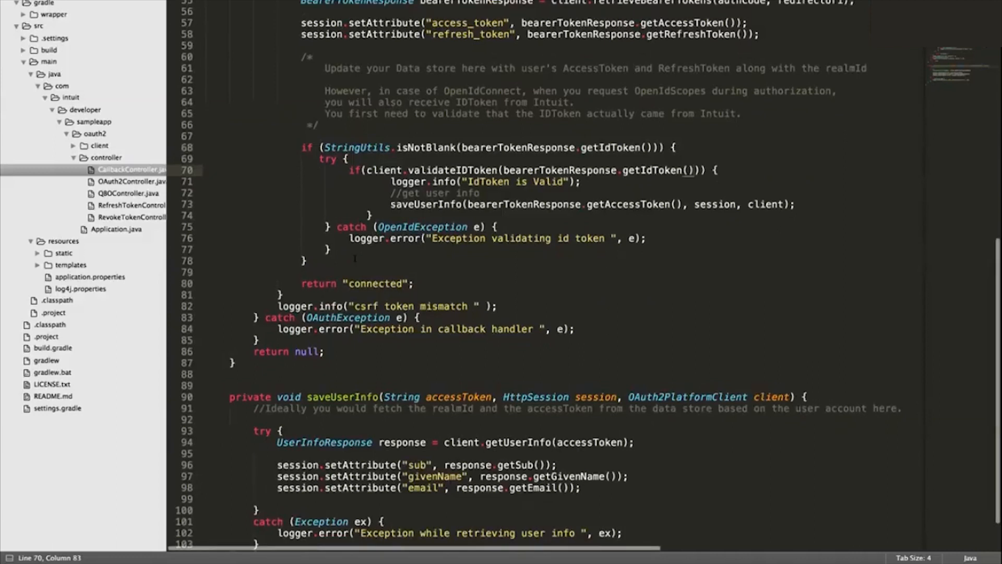
scroll("down", 3)
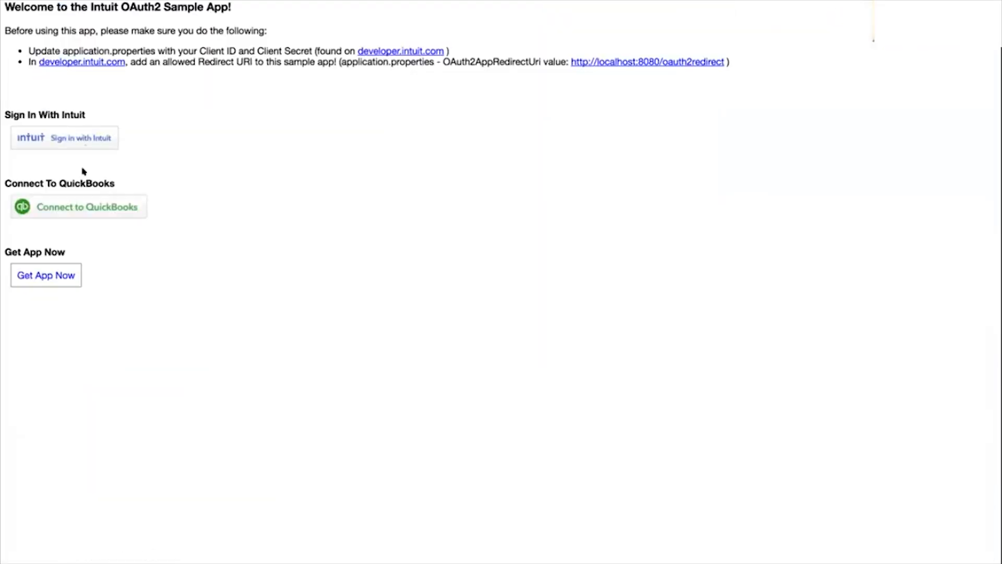
- Connect to QuickBooks, authorize Sandbox Company_US_1, and run the QuickBooks company-info API call
left_click(78, 205)
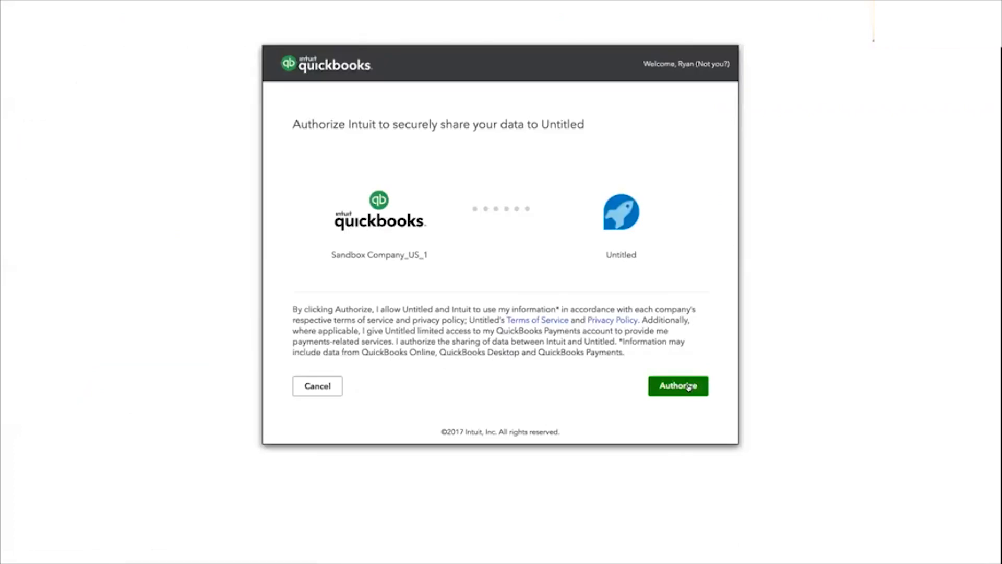
left_click(679, 386)
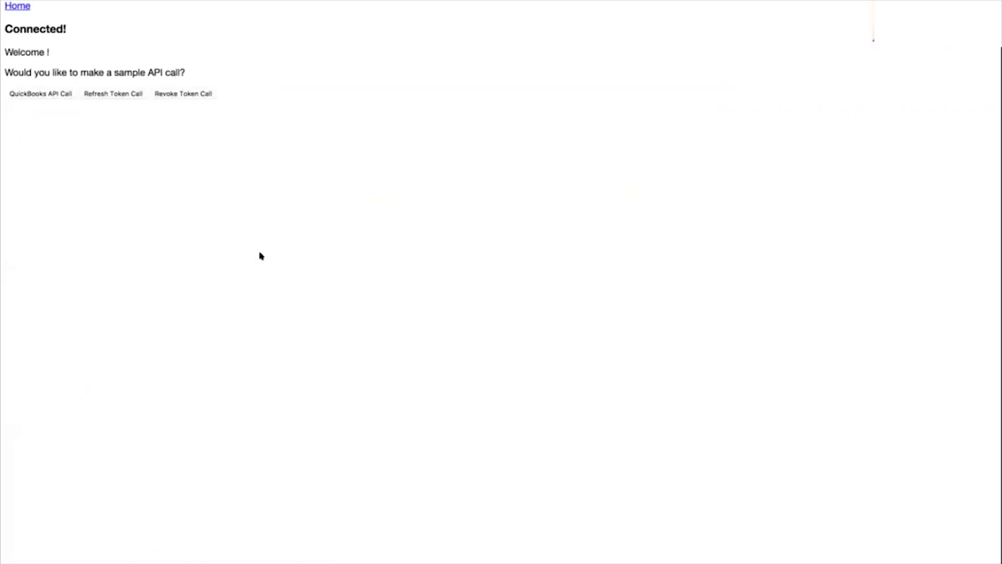
mouse_move(25, 99)
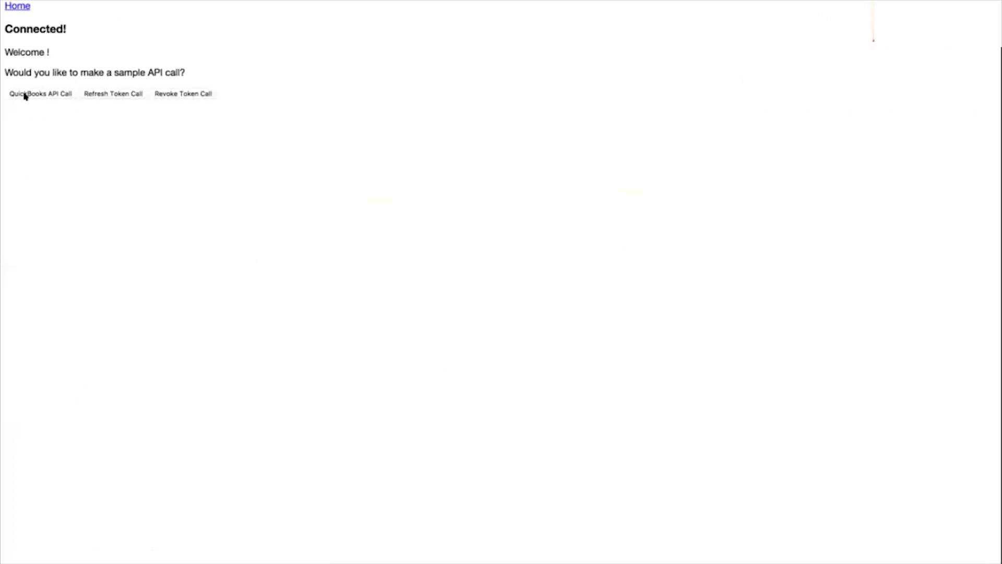
left_click(42, 94)
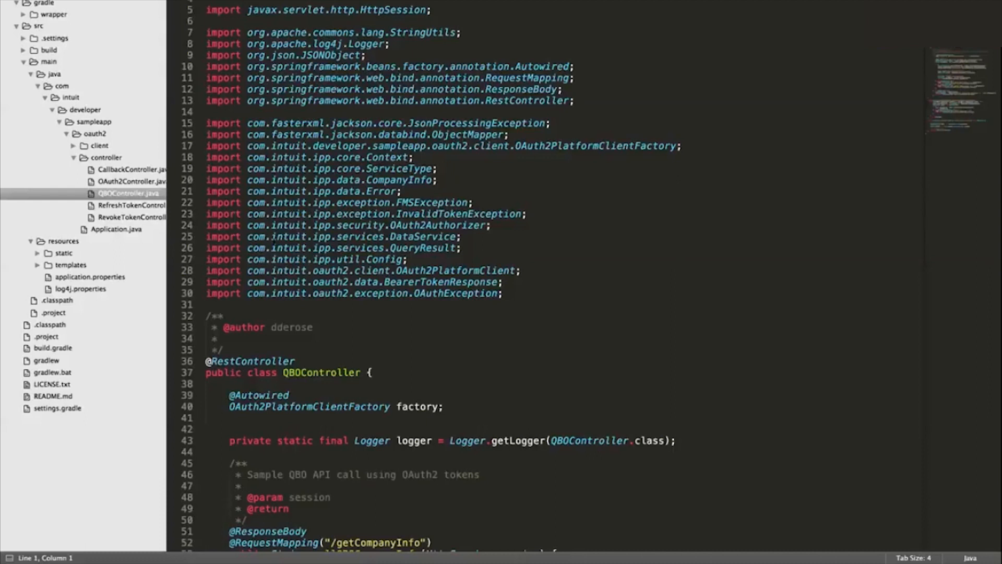
- Scroll through QBOController's callQBOCompanyInfo and its InvalidTokenException refresh handler
scroll("down", 3)
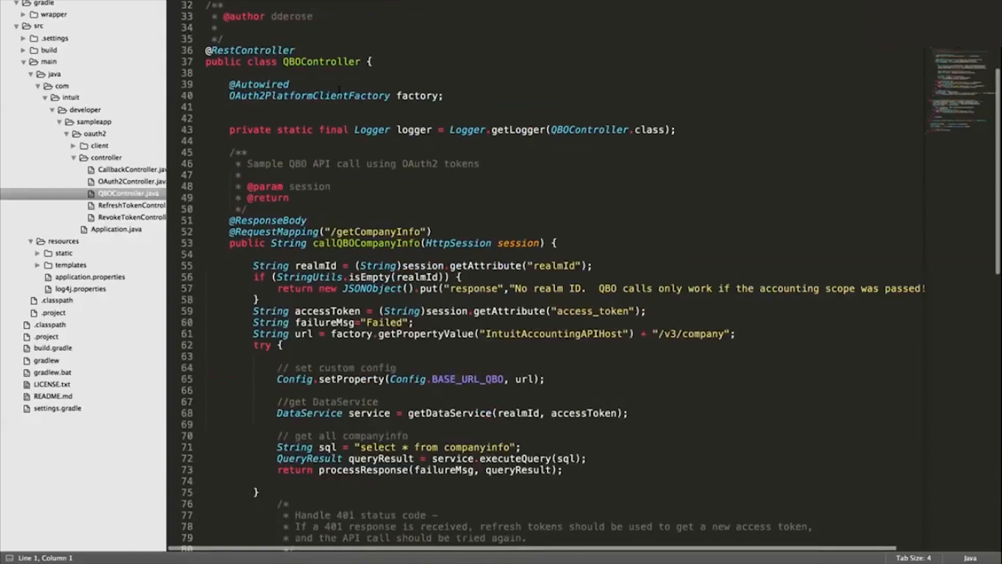
scroll("down", 3)
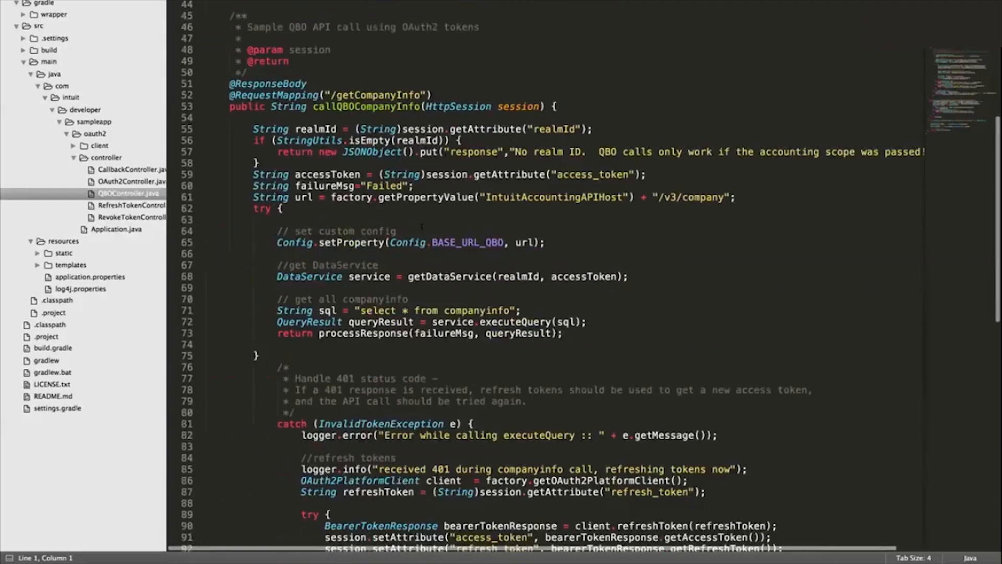
scroll("down", 3)
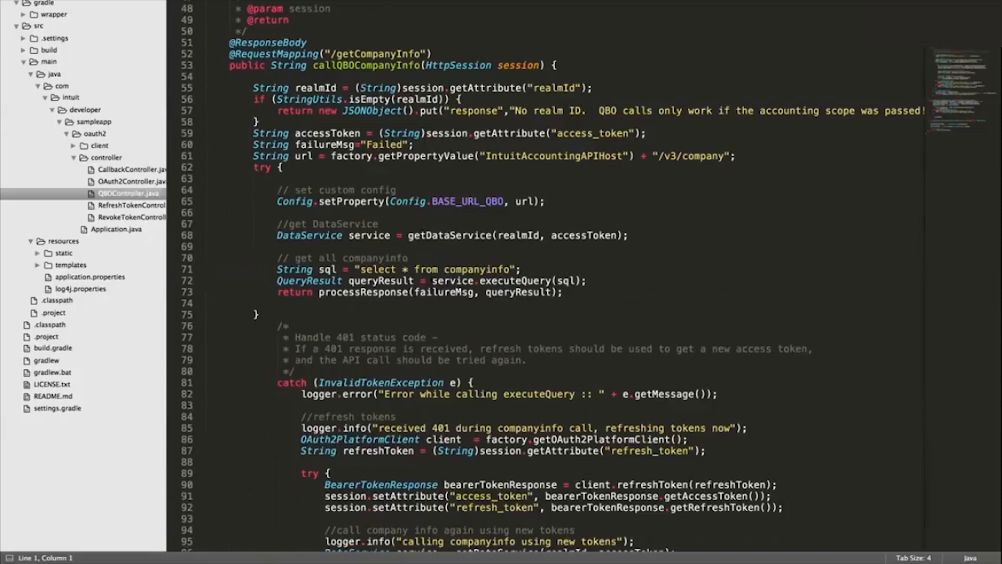
scroll("down", 3)
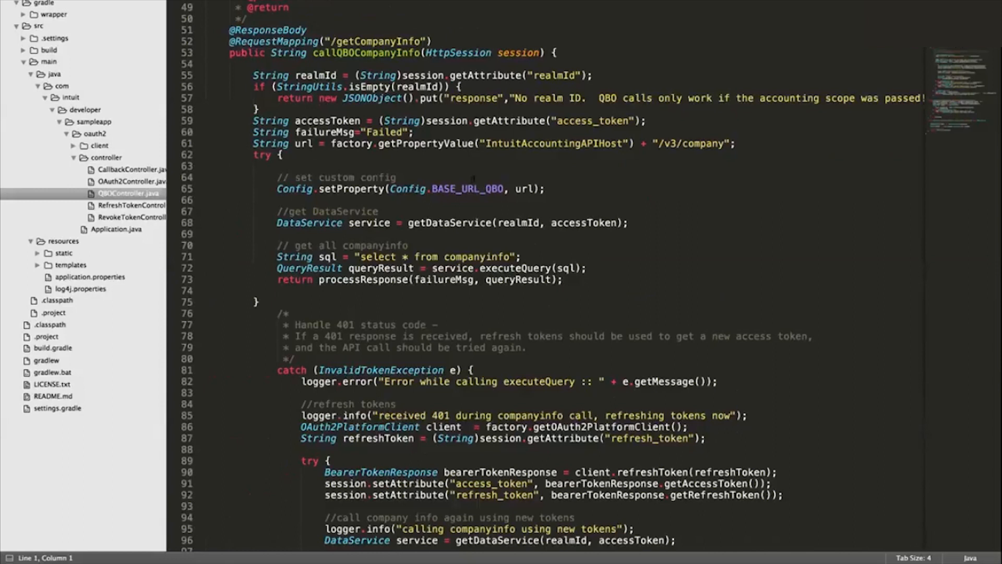
scroll("down", 3)
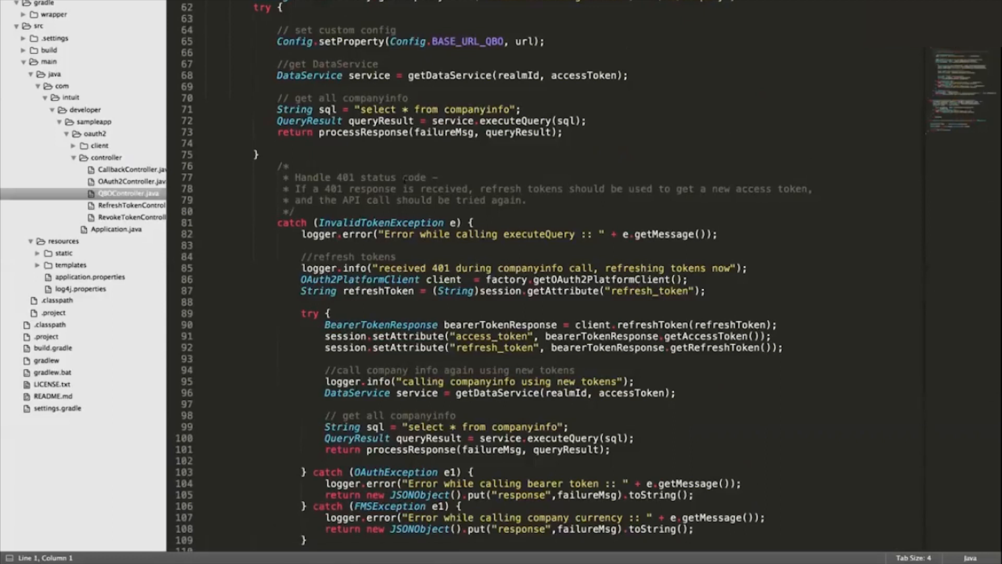
scroll("down", 3)
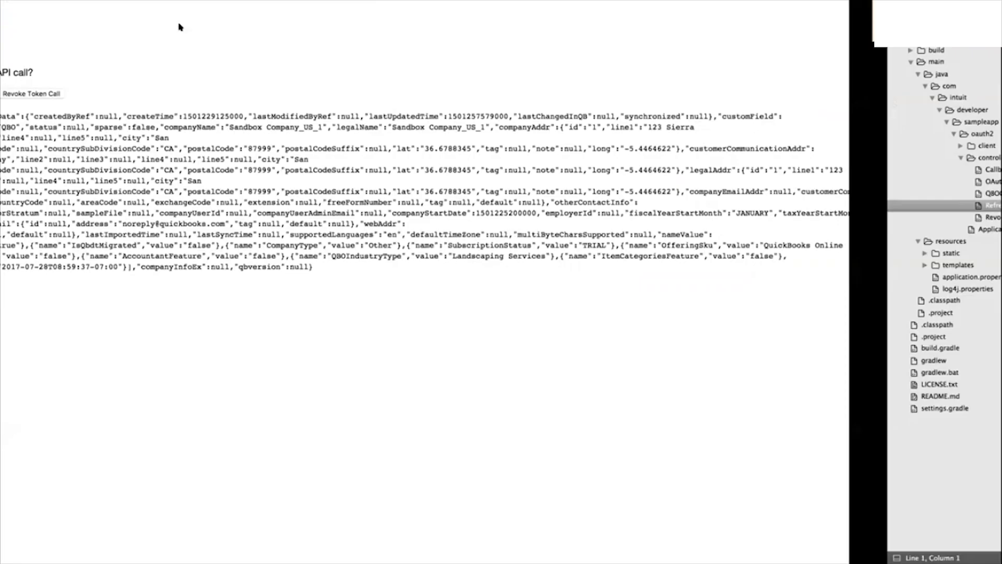
- Run the Refresh Token Call in the browser to get a new access_token and refresh_token JSON
left_click(112, 93)
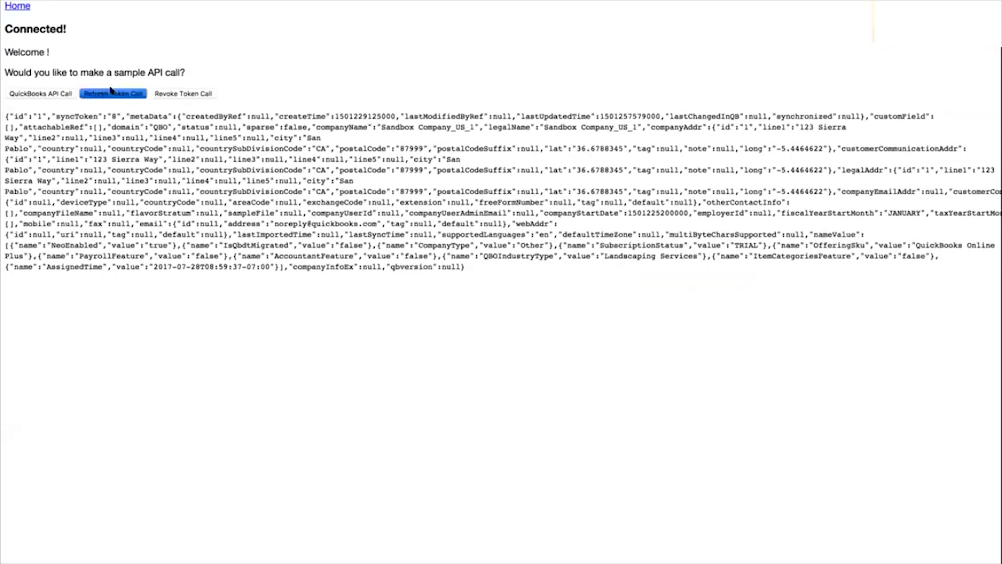
left_click(113, 92)
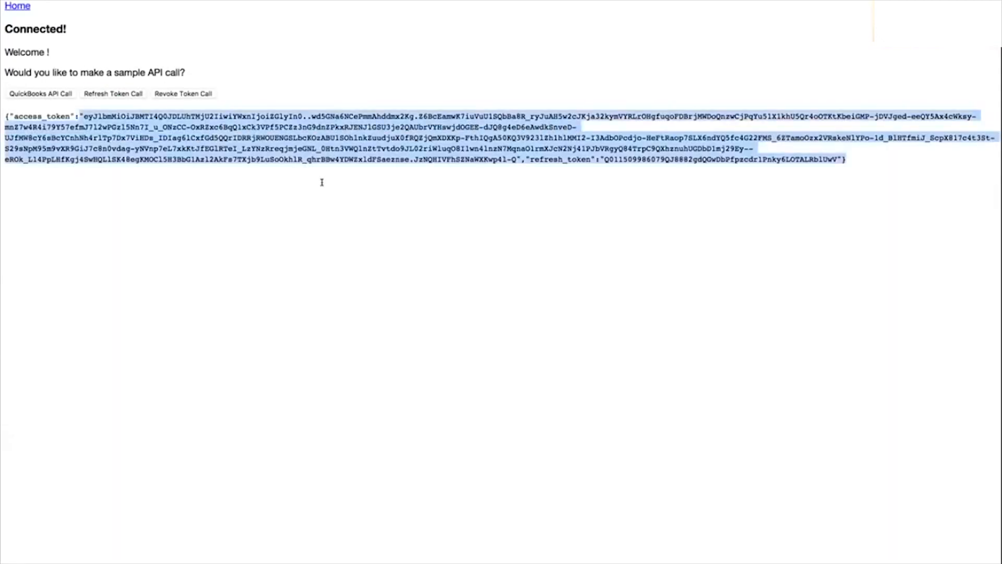
left_click(350, 154)
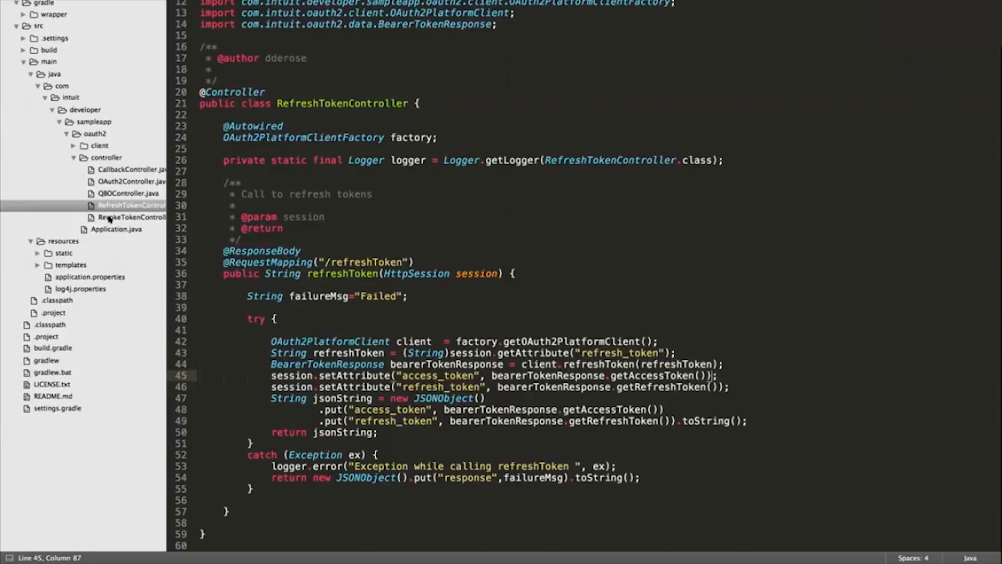
- Show RevokeTokenController.java's revokeToken handler from the sidebar
left_click(128, 217)
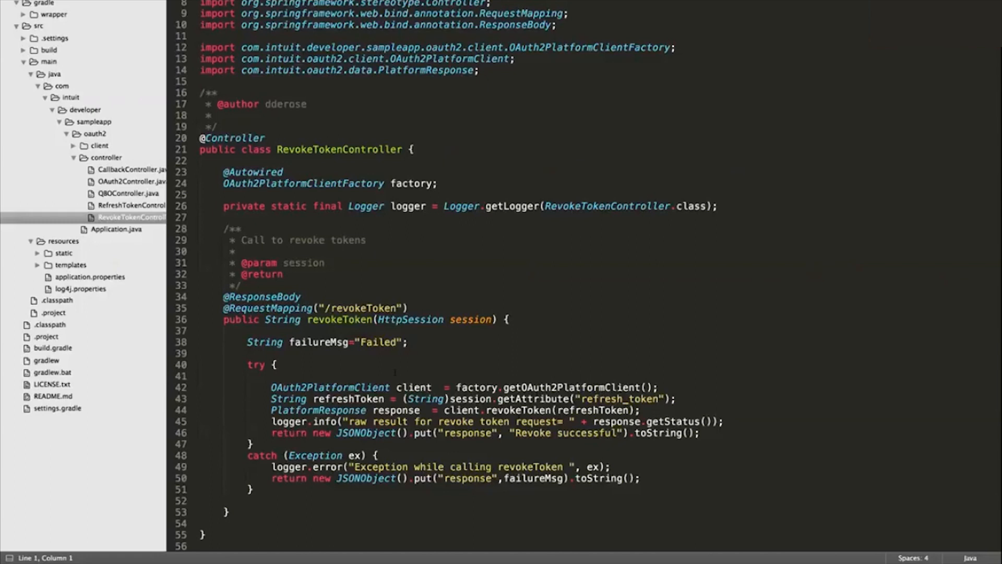
double_click(413, 387)
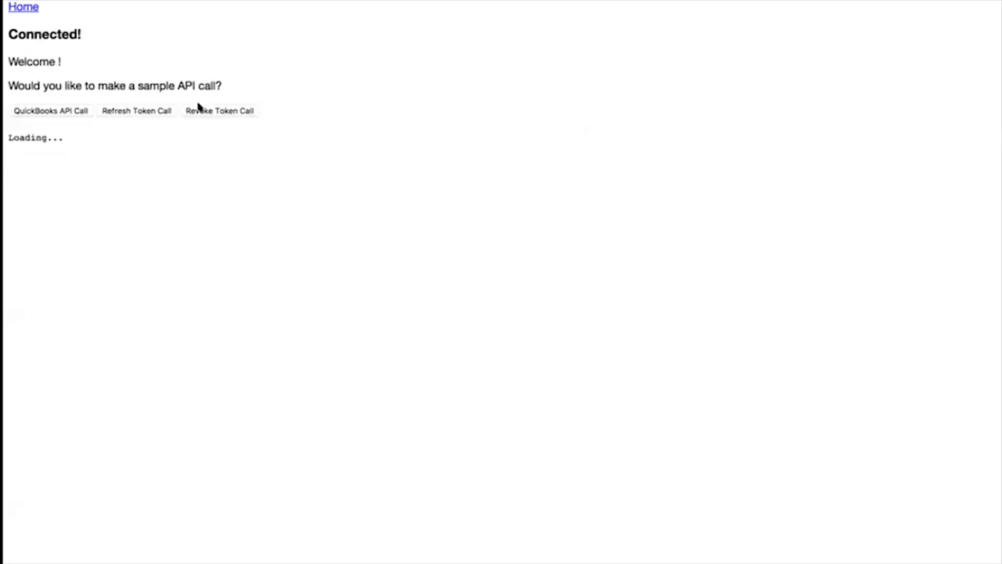
- Revoke the tokens, then retry the QuickBooks API Call to see the Failed response
left_click(219, 111)
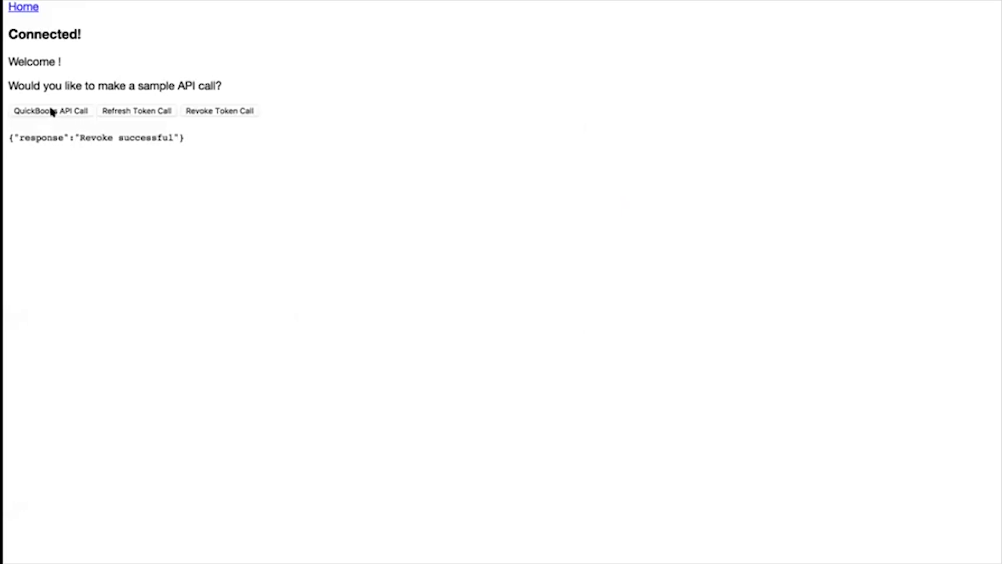
left_click(52, 111)
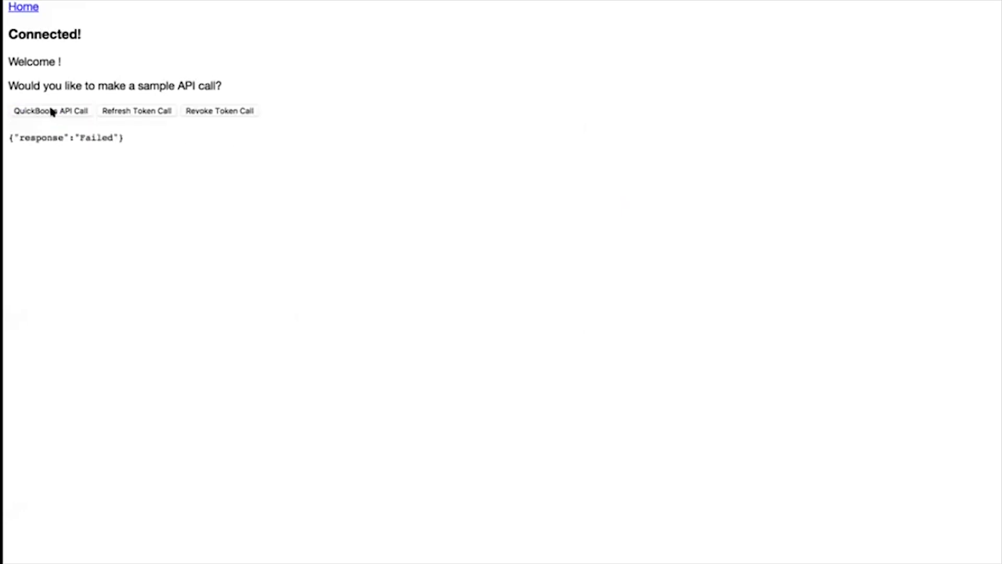
double_click(47, 138)
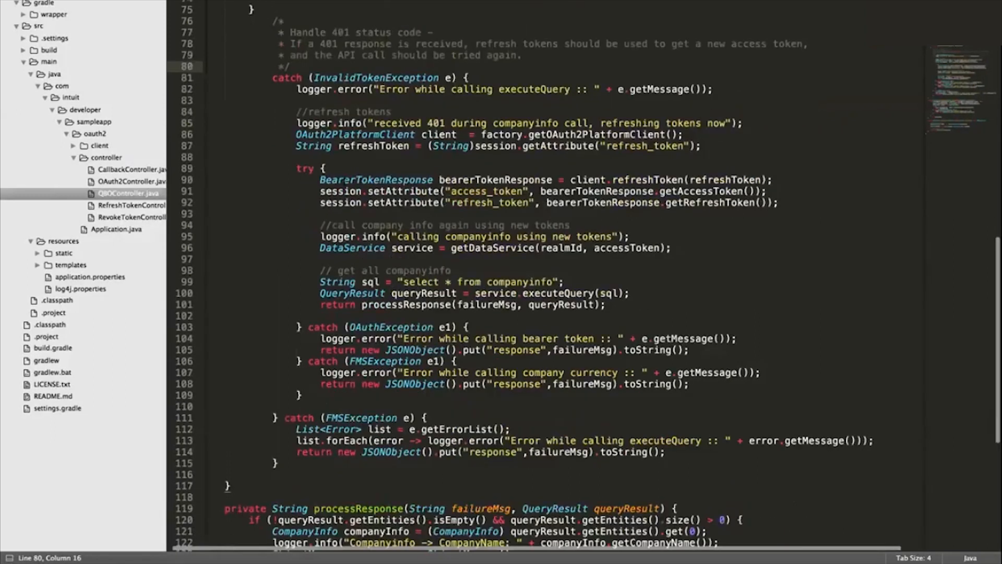
scroll("down", 3)
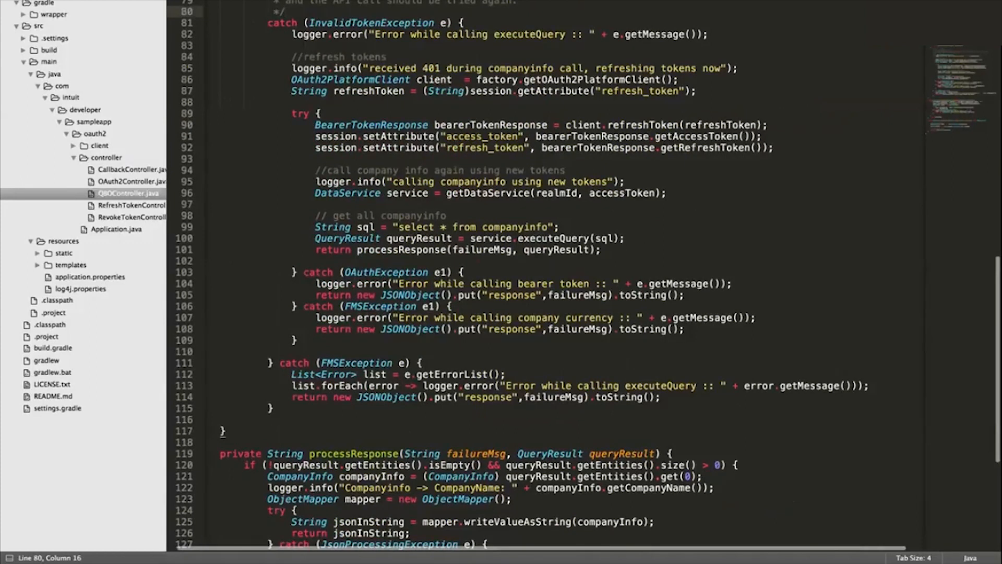
scroll("down", 3)
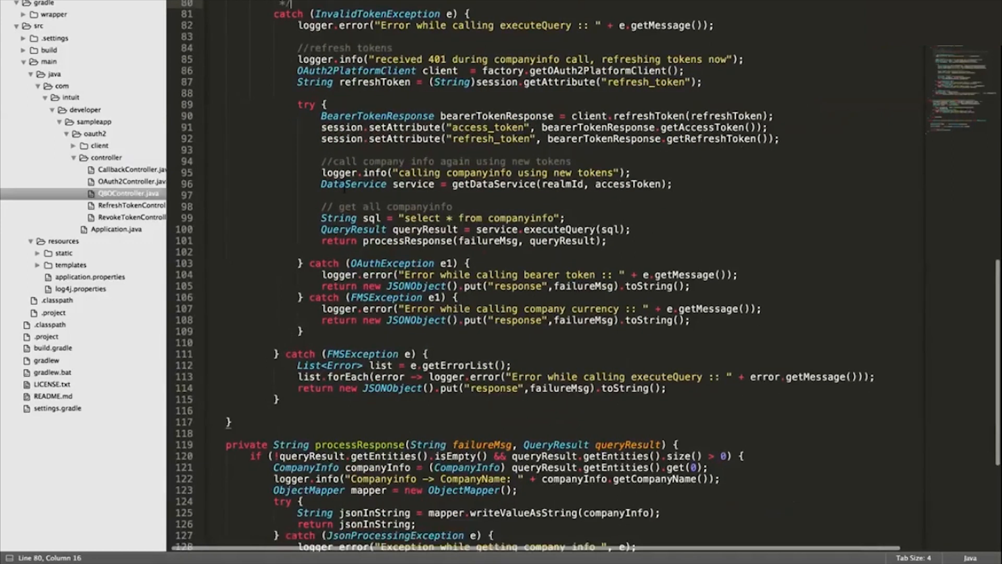
scroll("down", 3)
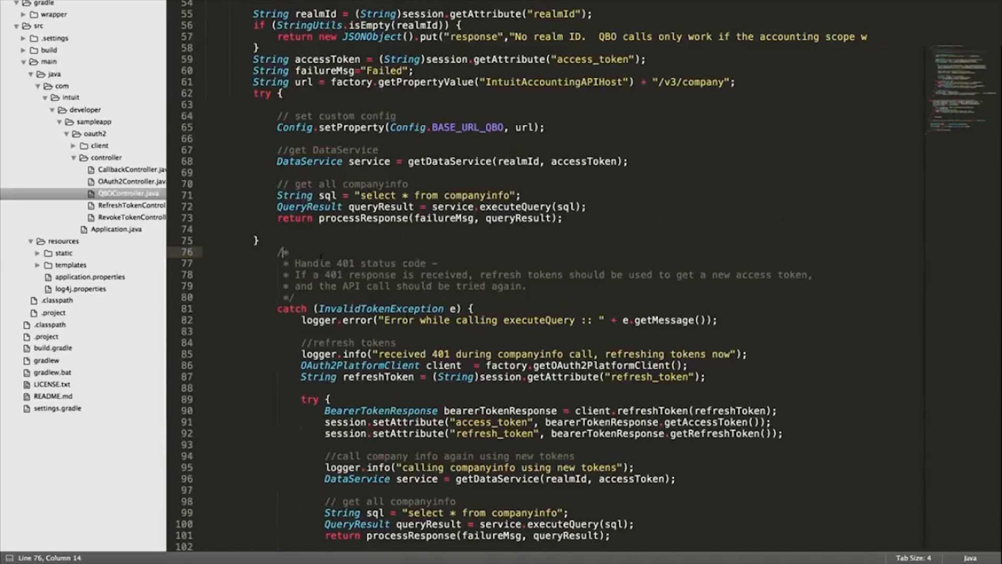
left_click_drag(278, 251, 319, 286)
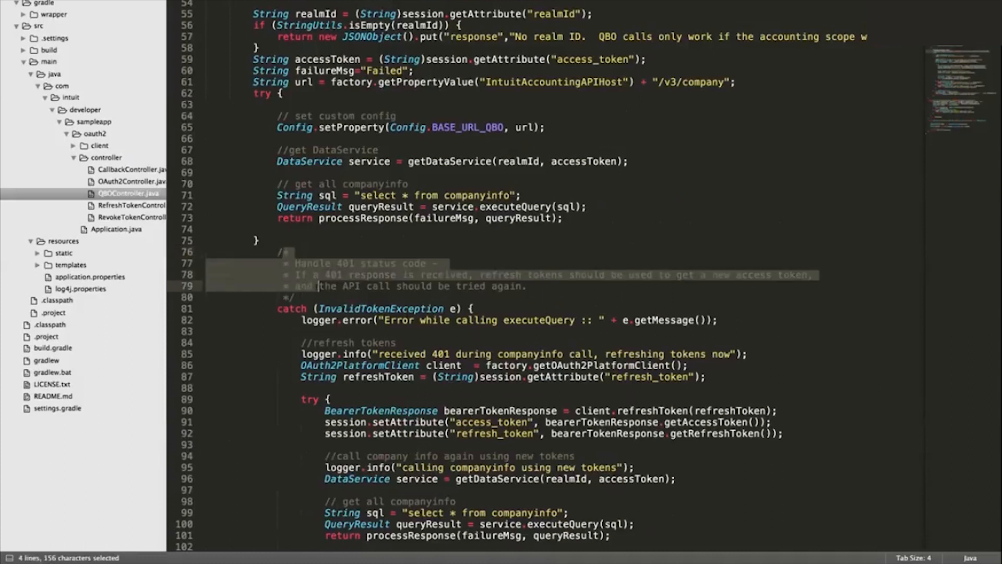
left_click(294, 296)
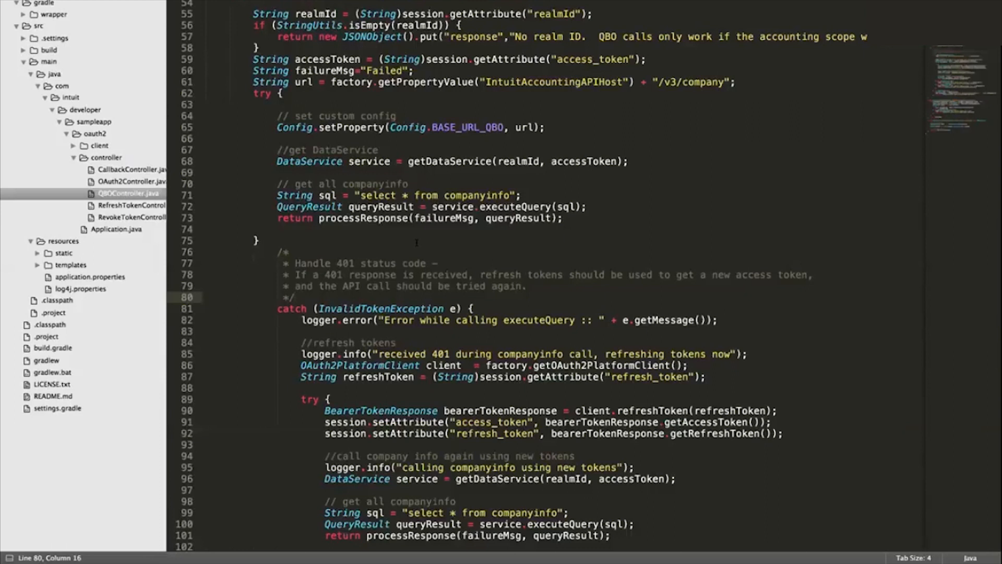
scroll("down", 3)
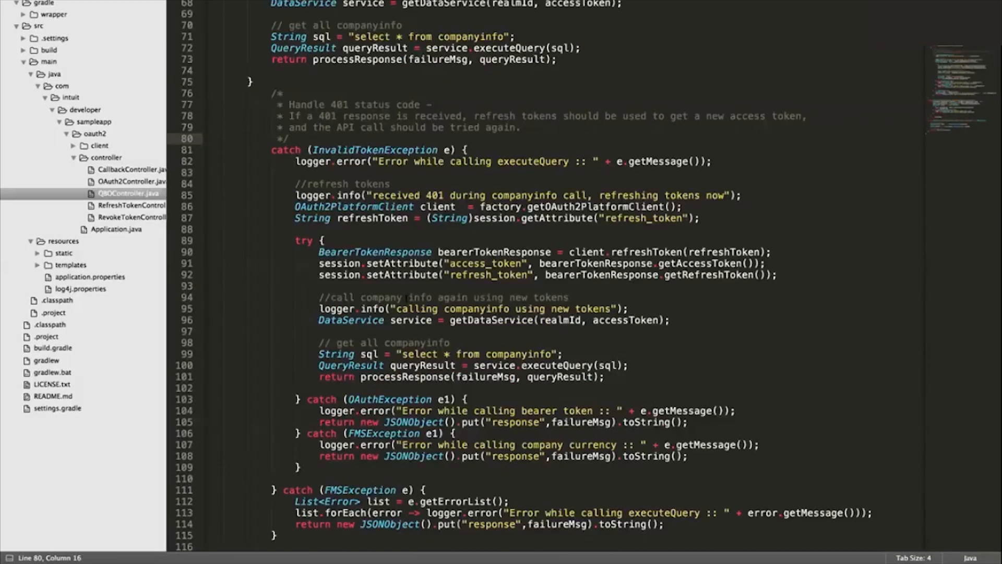